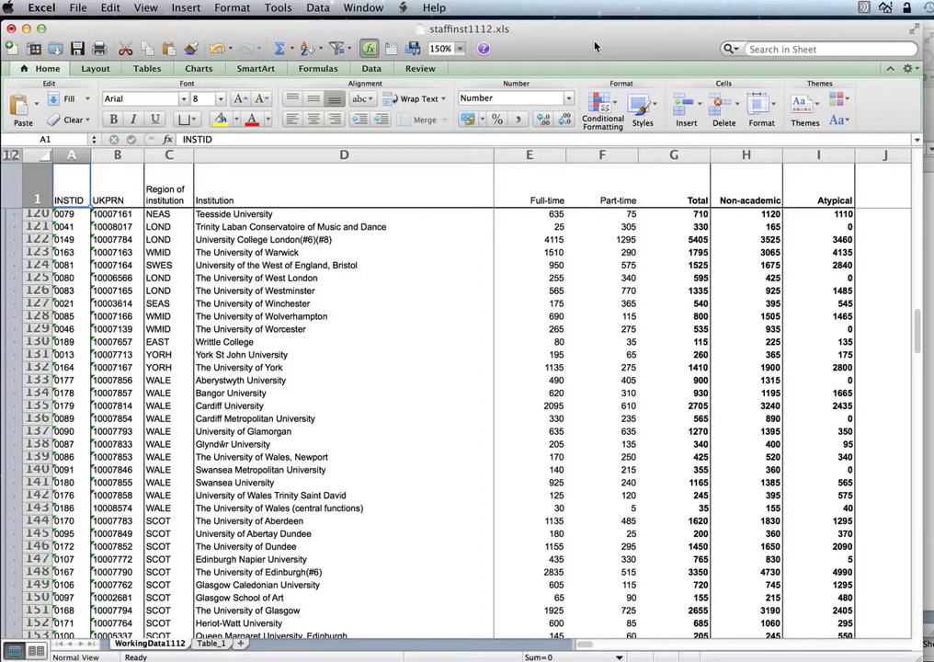
mouse_move(248, 204)
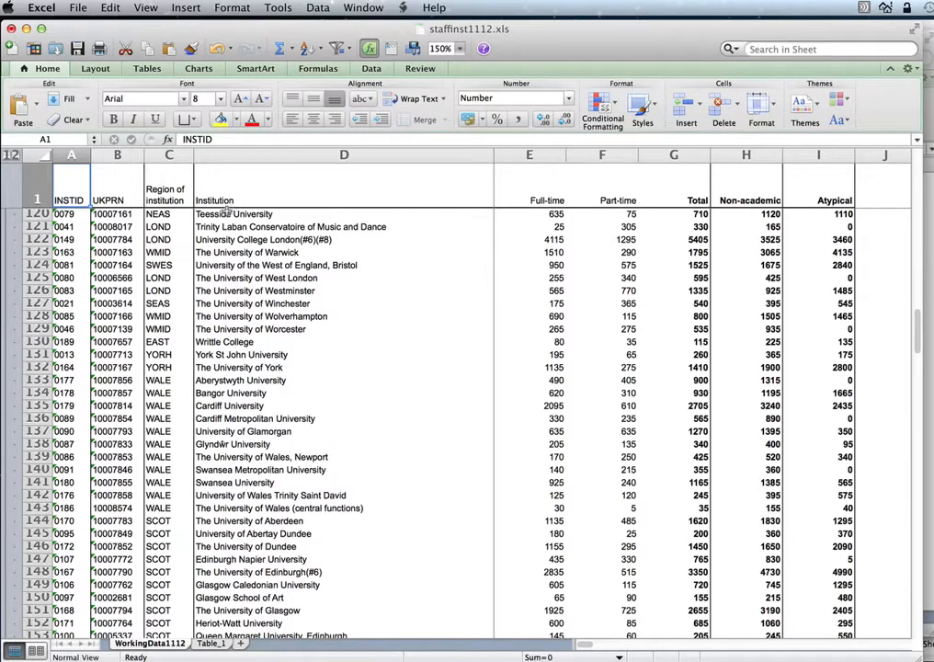
mouse_move(225, 405)
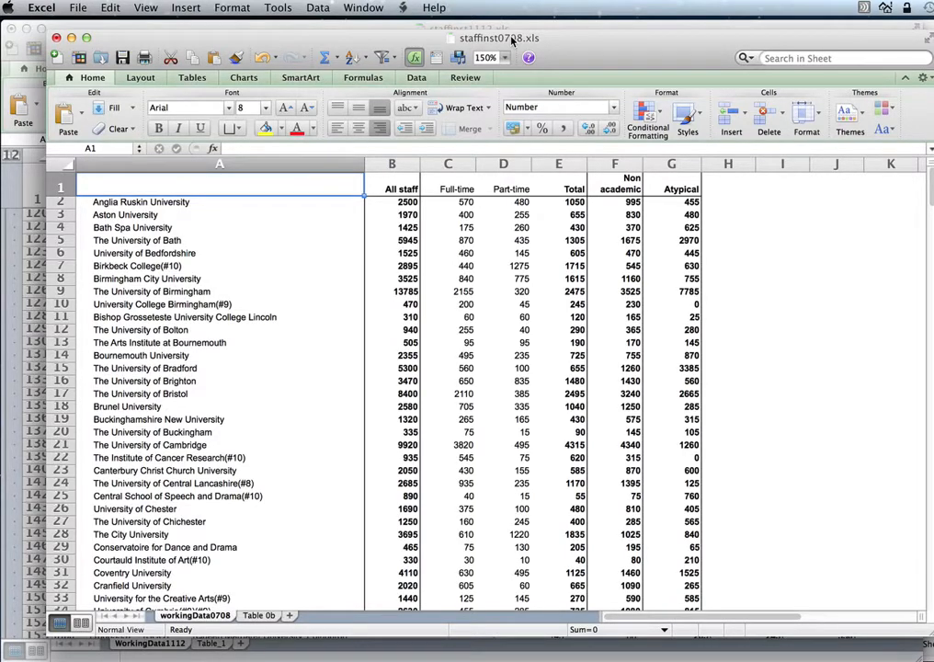
mouse_move(513, 41)
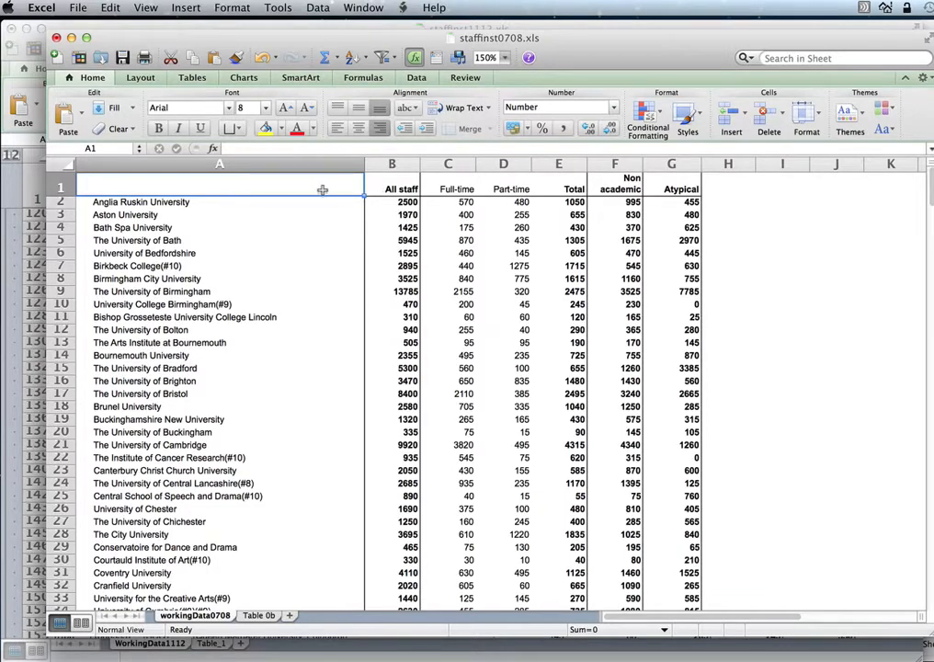
- Head staffinst0708's first column 'Institution', then return to the staffinst1112 workbook
type("University")
type("Institution")
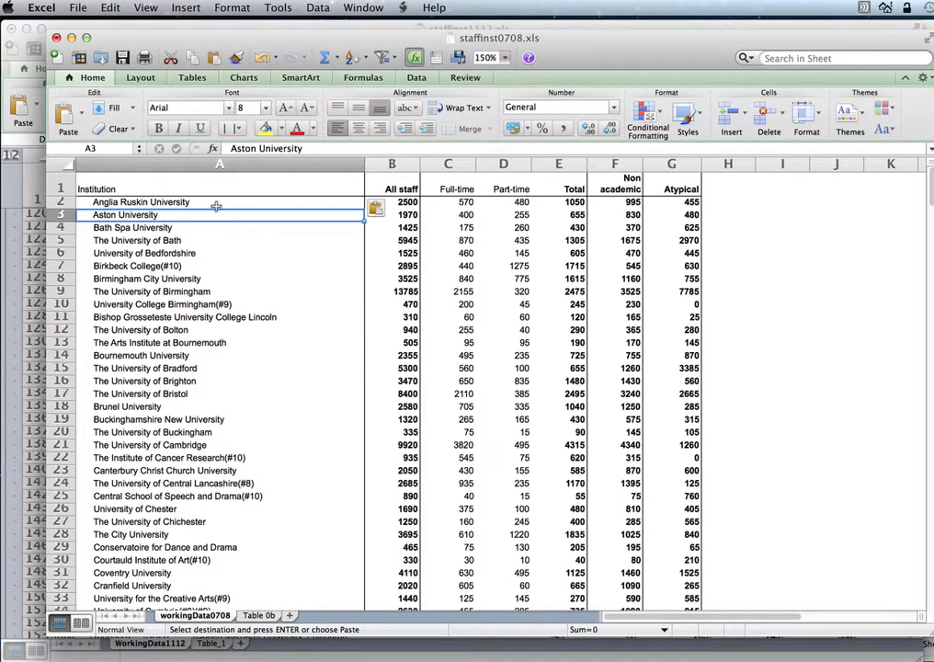
left_click(218, 188)
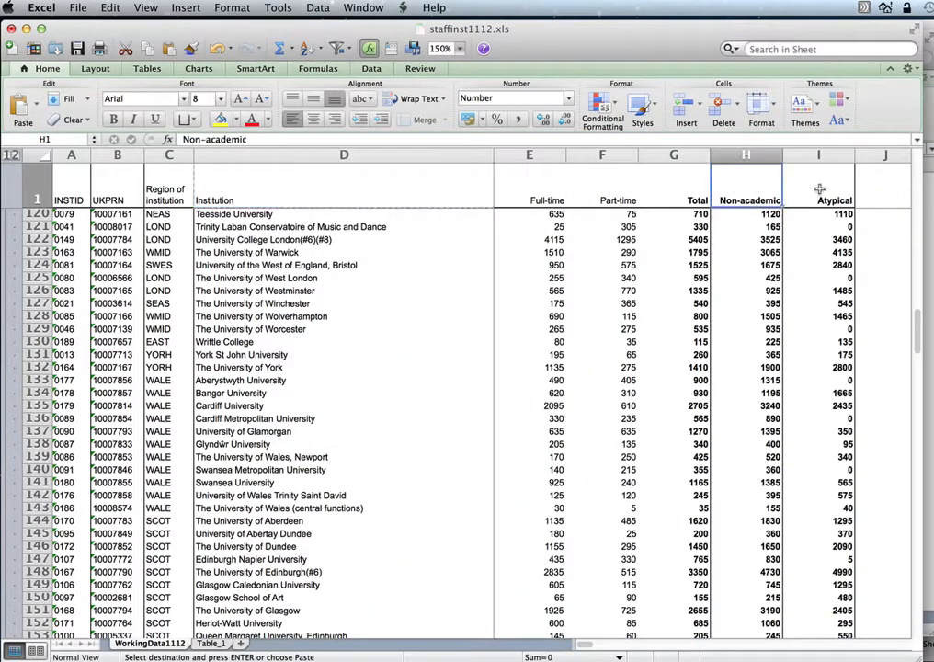
left_click(818, 184)
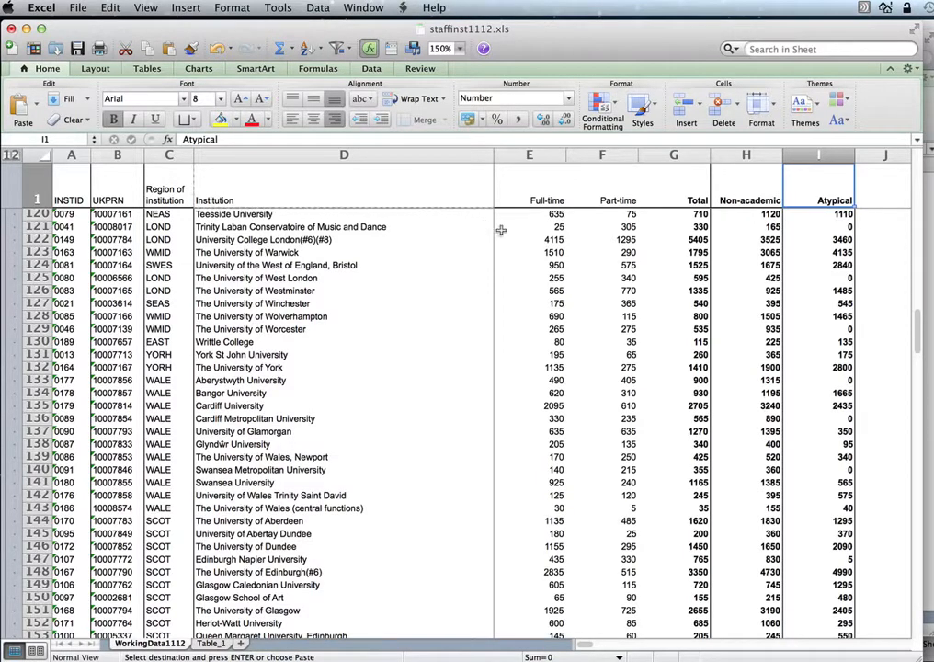
left_click(529, 226)
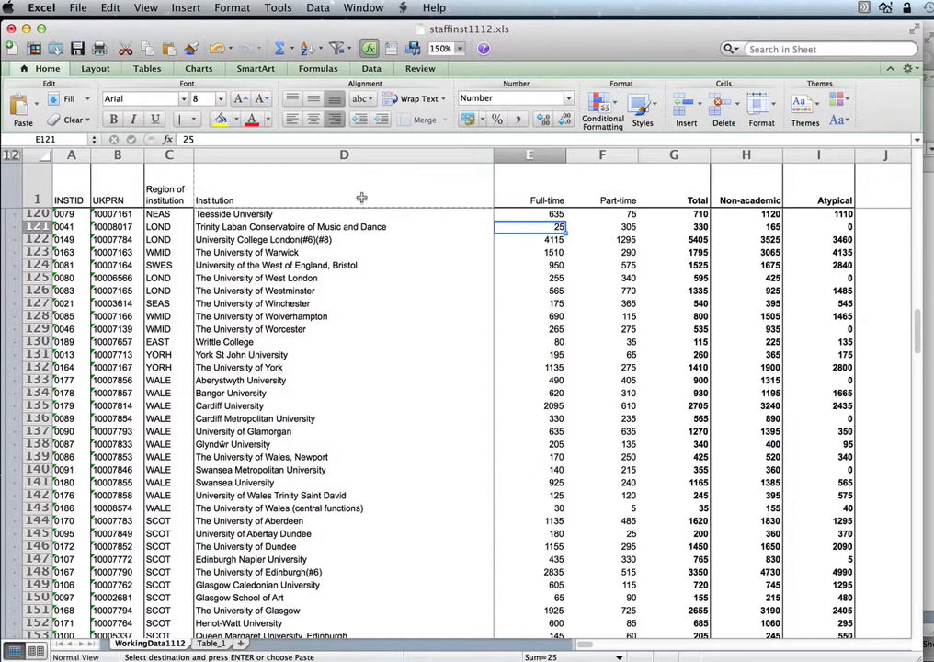
left_click(529, 185)
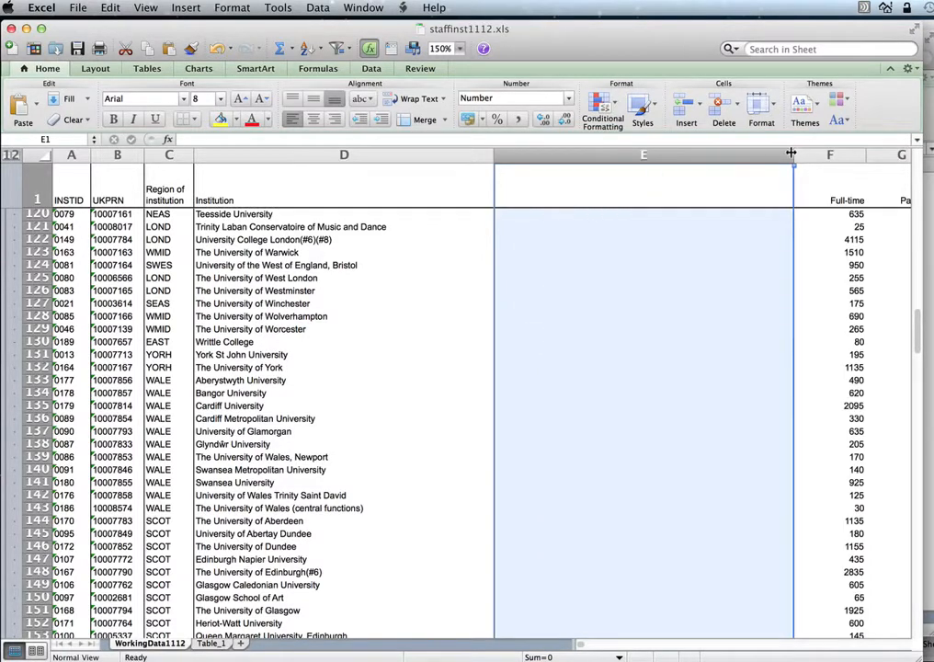
- Resize the newly inserted empty column E by dragging its header border
left_click_drag(790, 153, 638, 153)
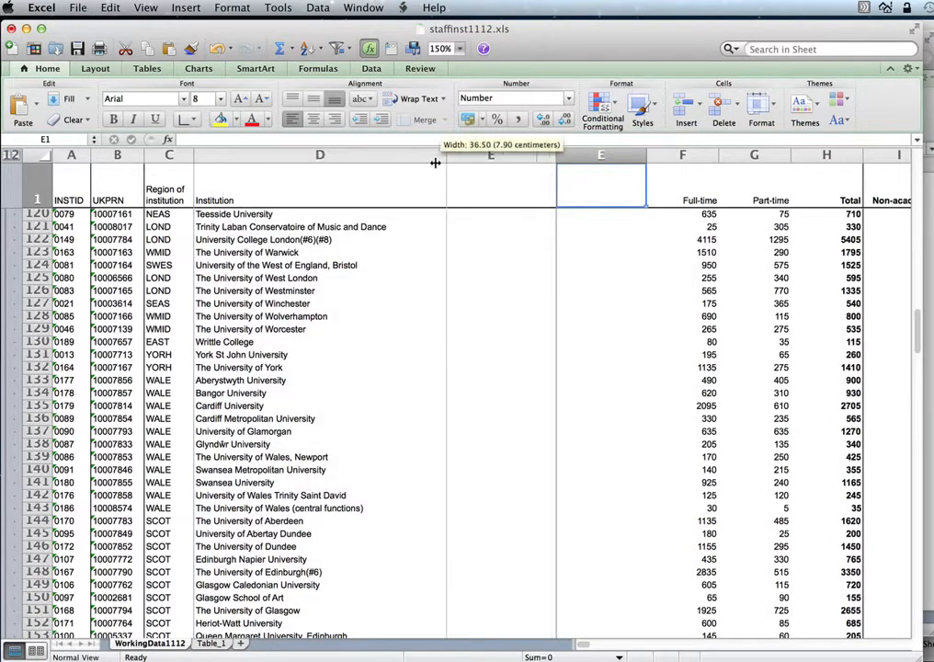
left_click_drag(435, 155, 474, 154)
type("All staff")
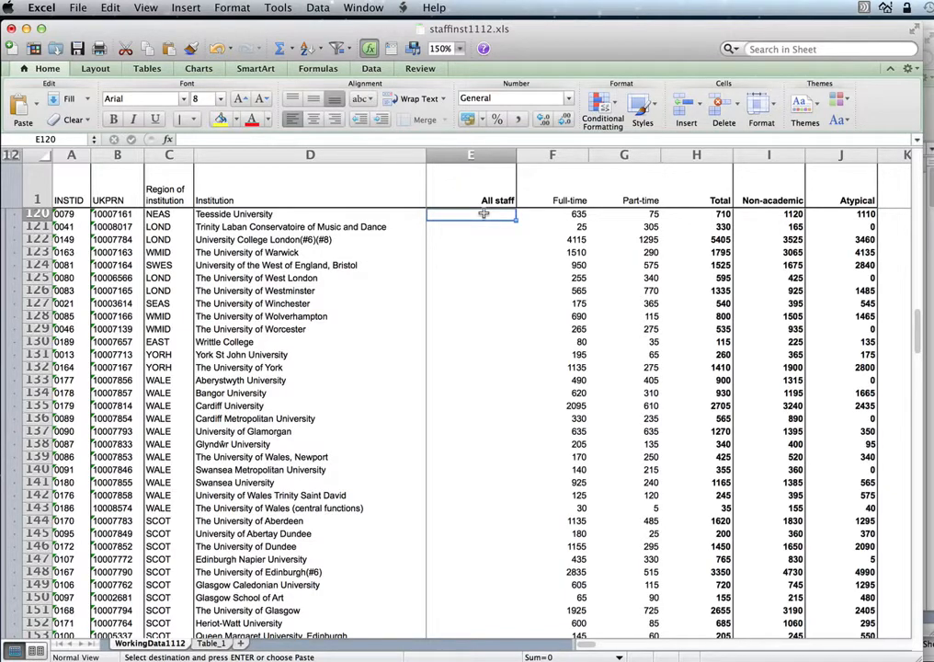
mouse_move(537, 214)
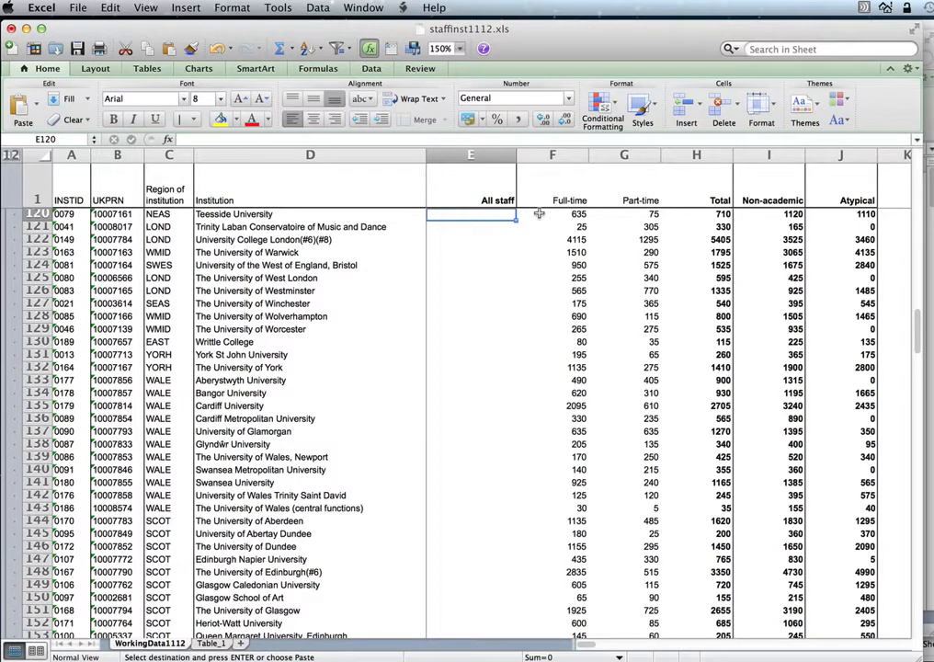
mouse_move(581, 227)
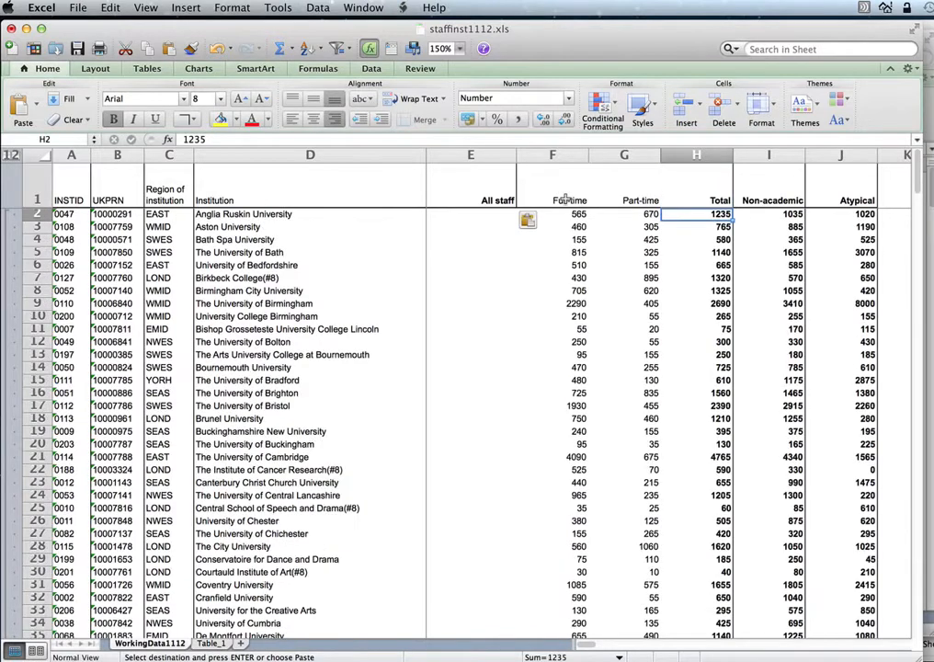
left_click(552, 213)
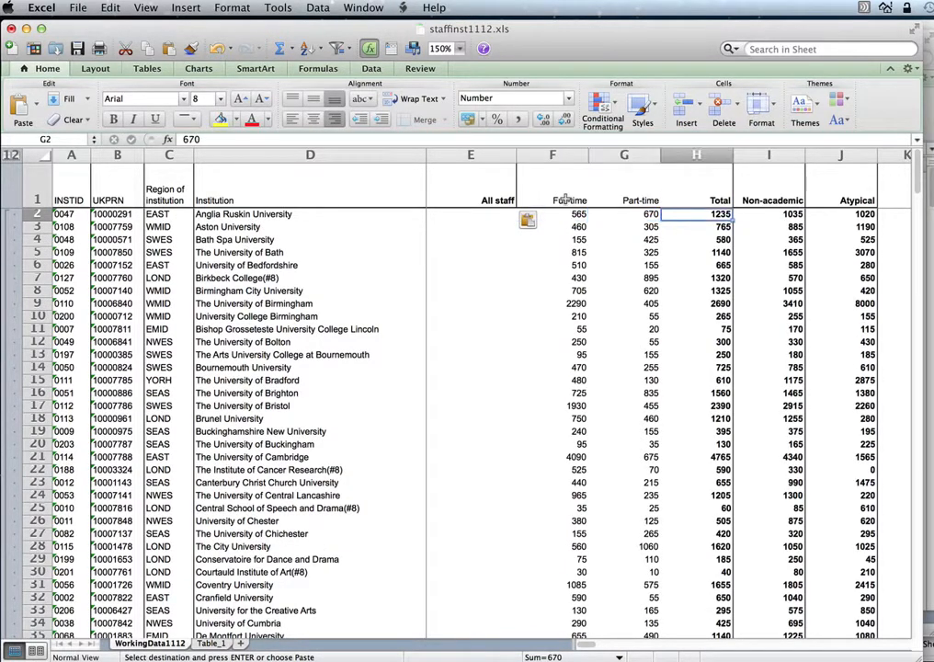
left_click(695, 214)
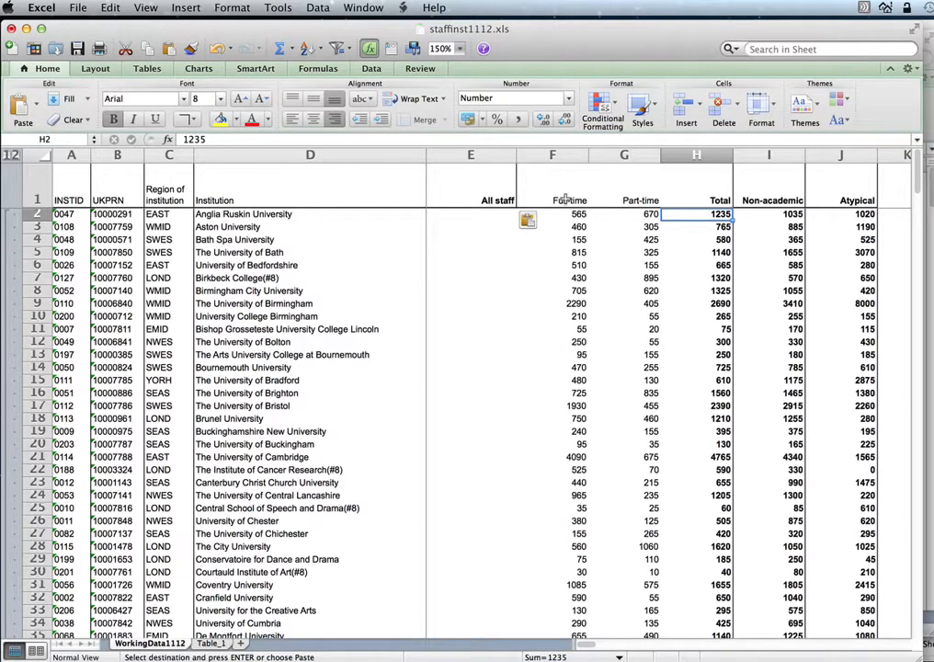
left_click(552, 214)
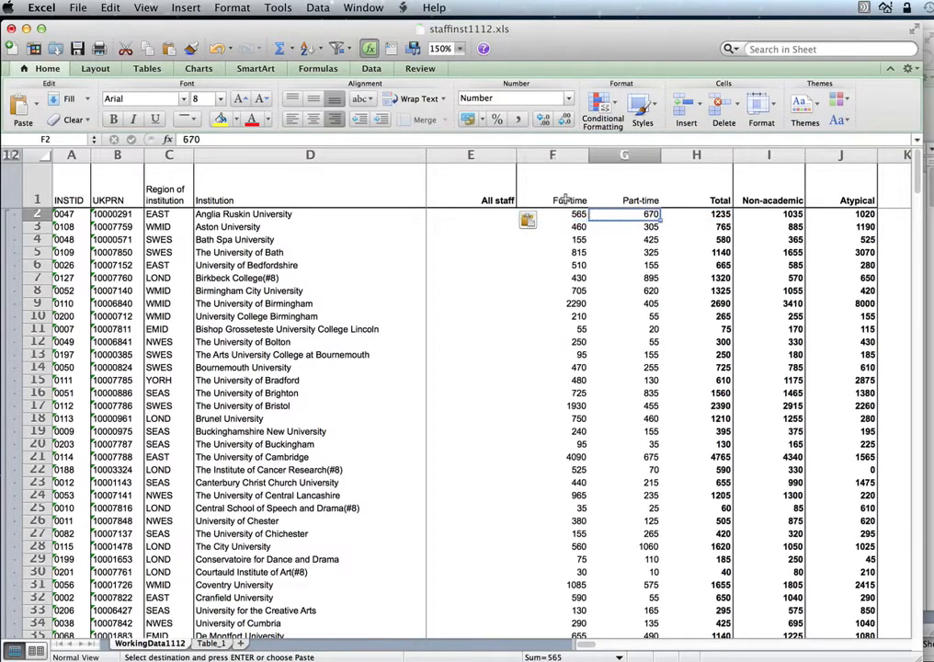
left_click(695, 213)
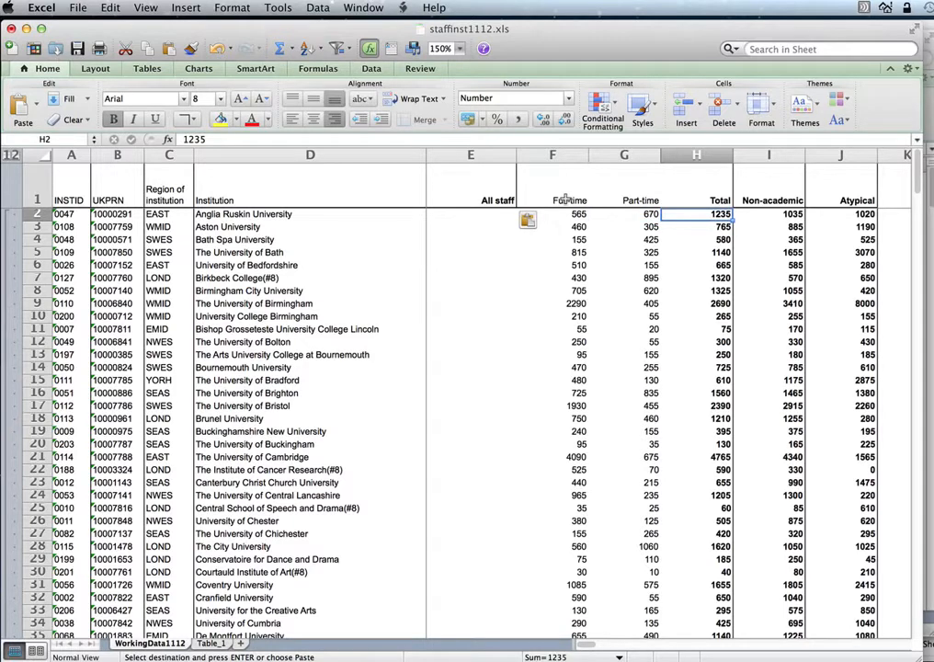
mouse_move(581, 201)
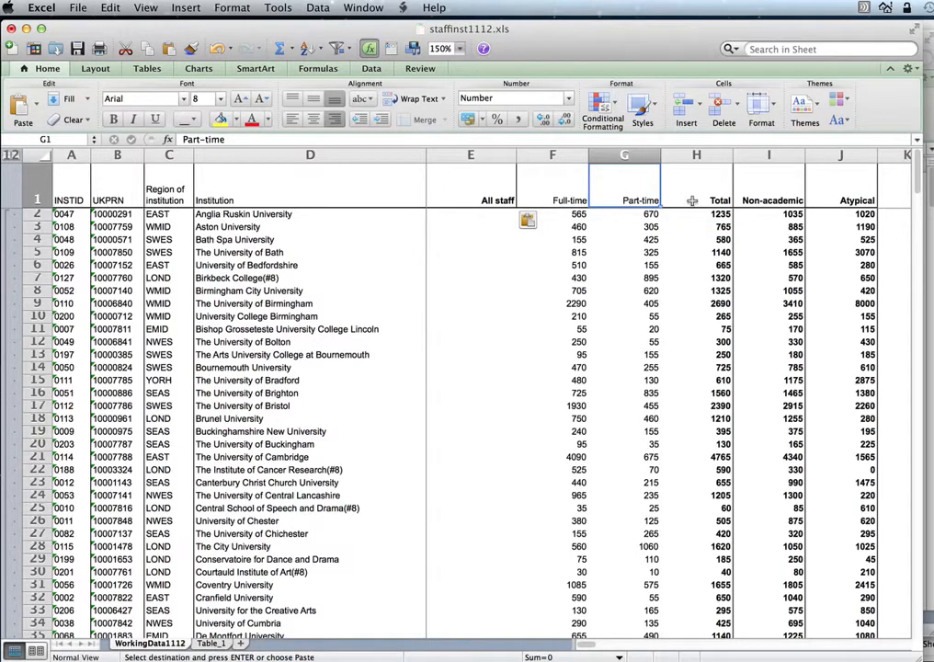
left_click(696, 200)
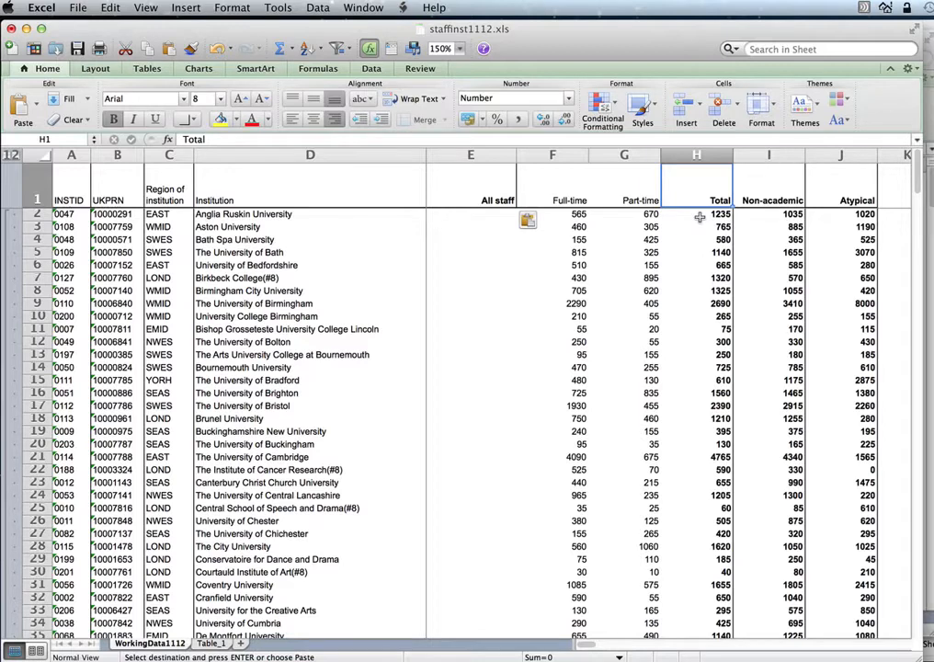
mouse_move(762, 219)
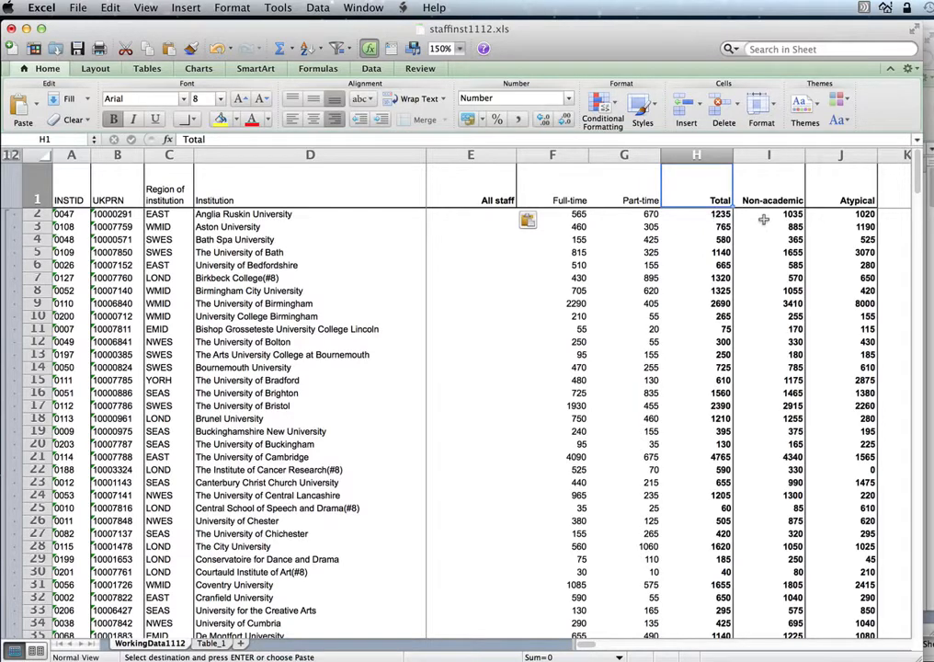
mouse_move(834, 214)
type("=")
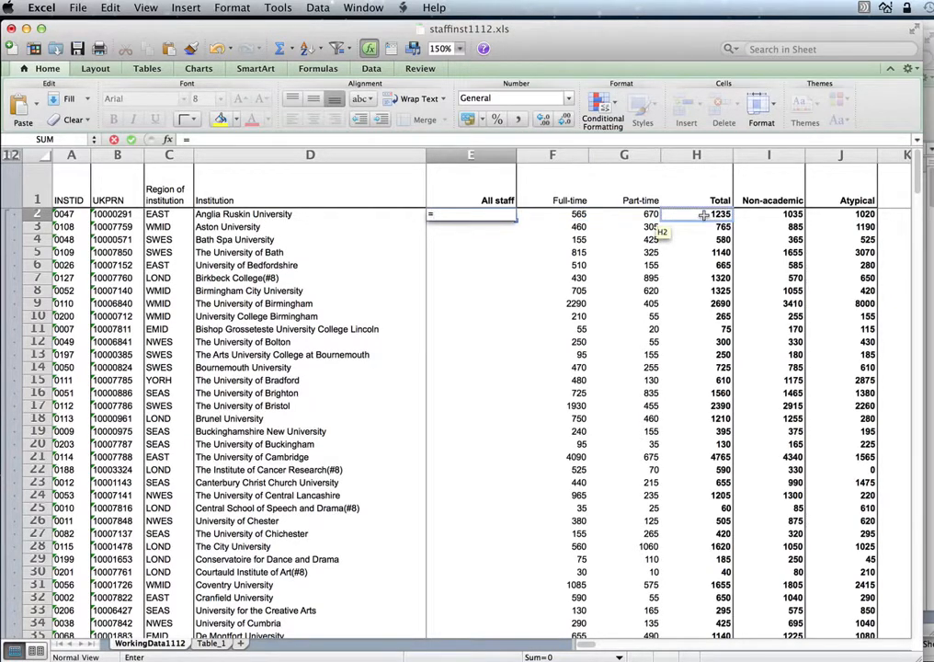
- Build E2's formula adding Anglia Ruskin's Total, Non-academic and Atypical counts, giving 3290
left_click(696, 214)
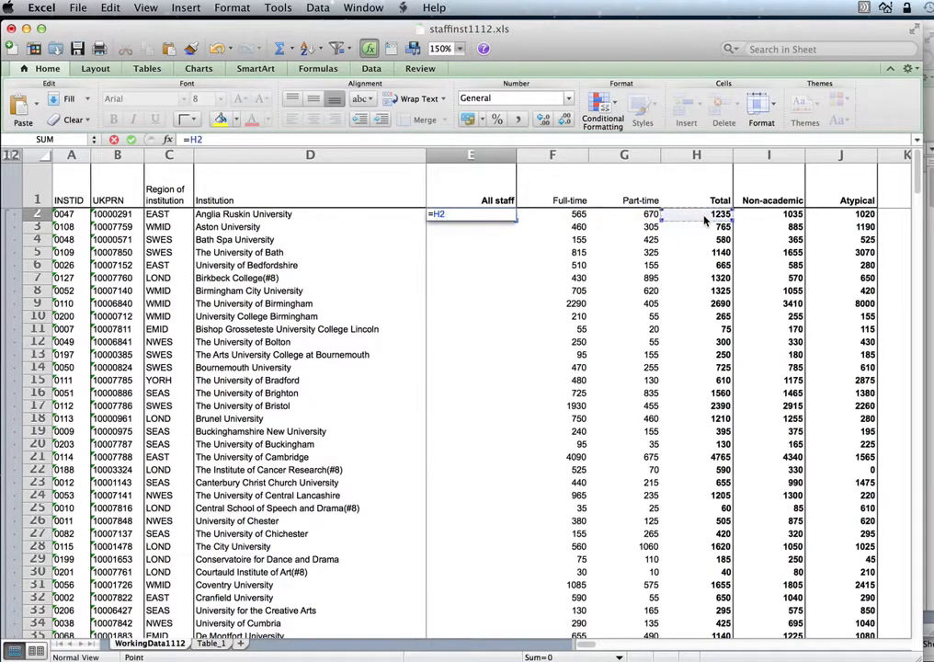
left_click(768, 214)
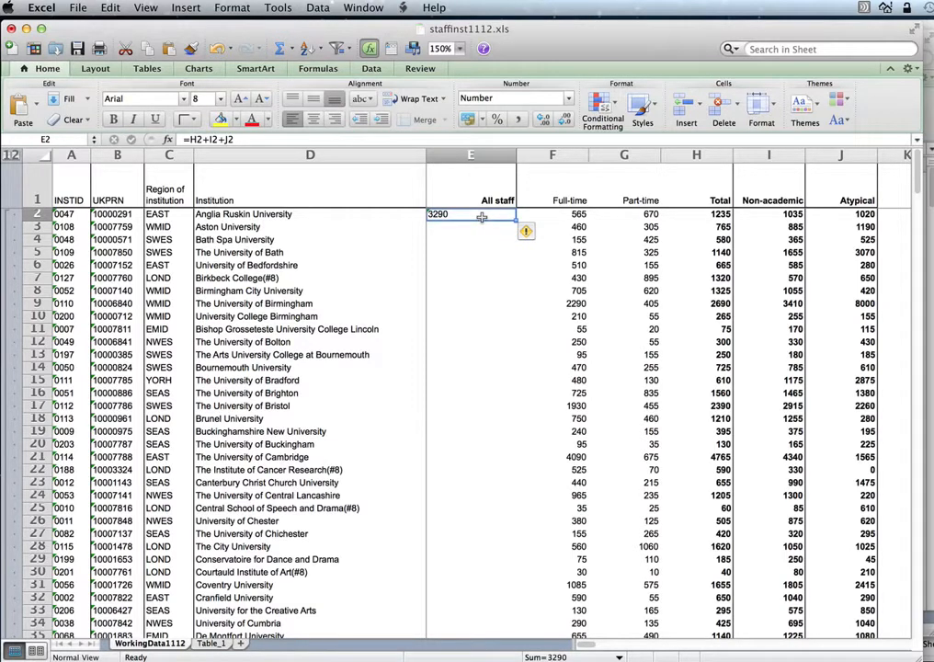
left_click(471, 227)
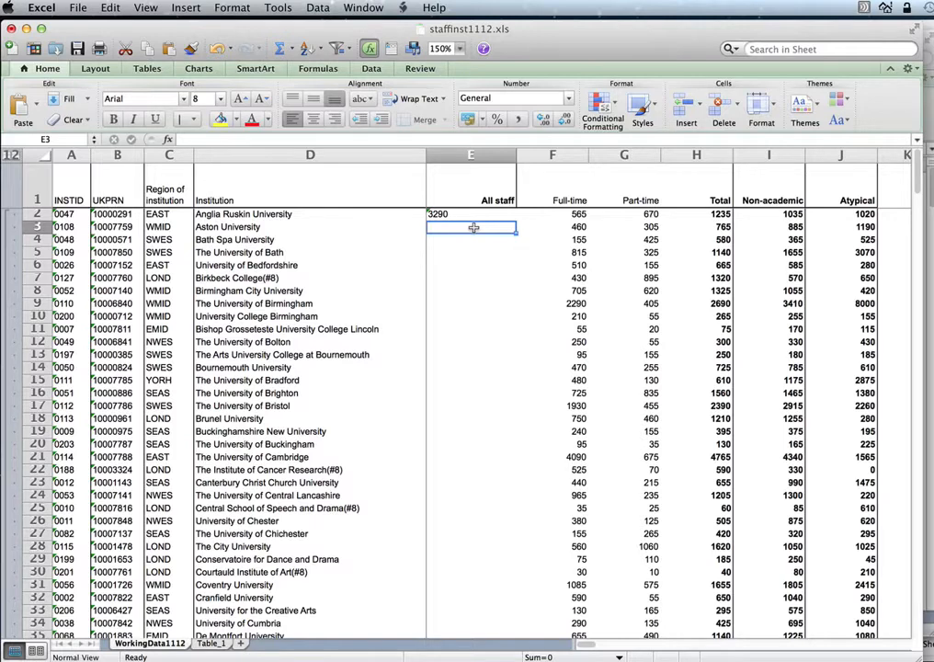
- Enter =SUM(H3:J3) in E3 for Aston University (2840), then check E2's formula
type("=")
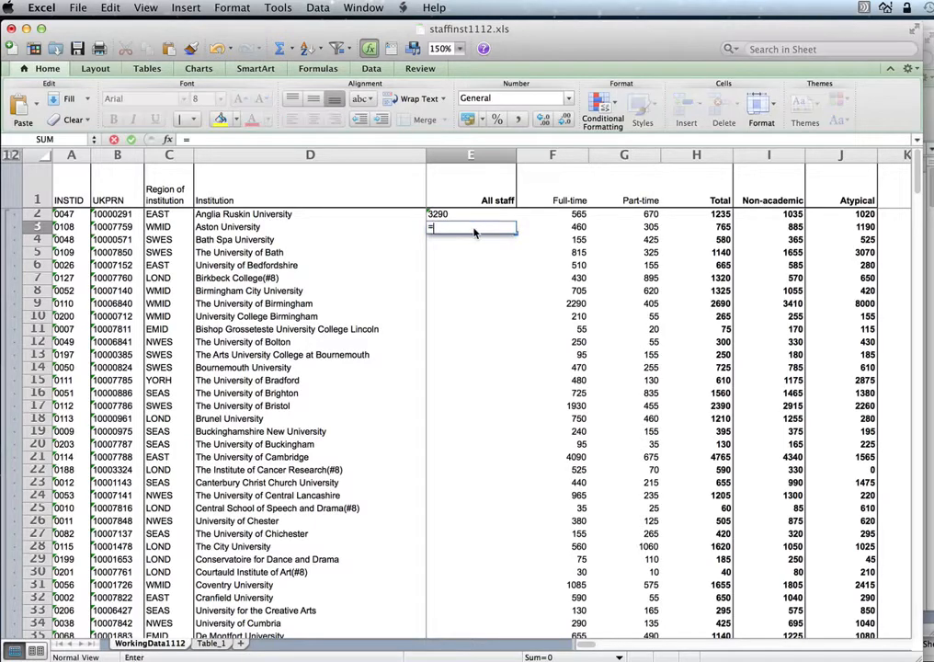
type("=SUM")
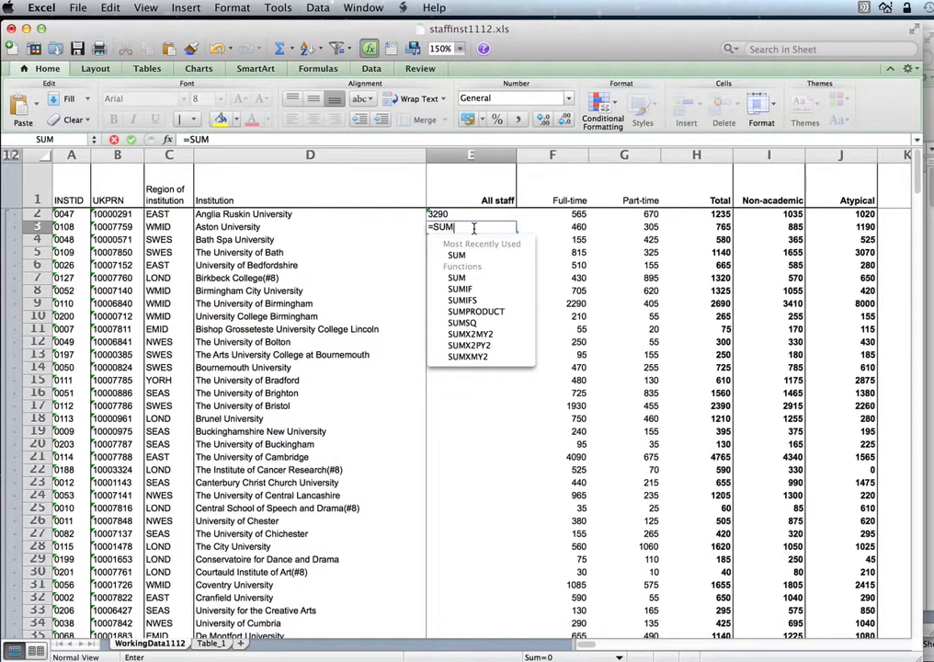
type("(")
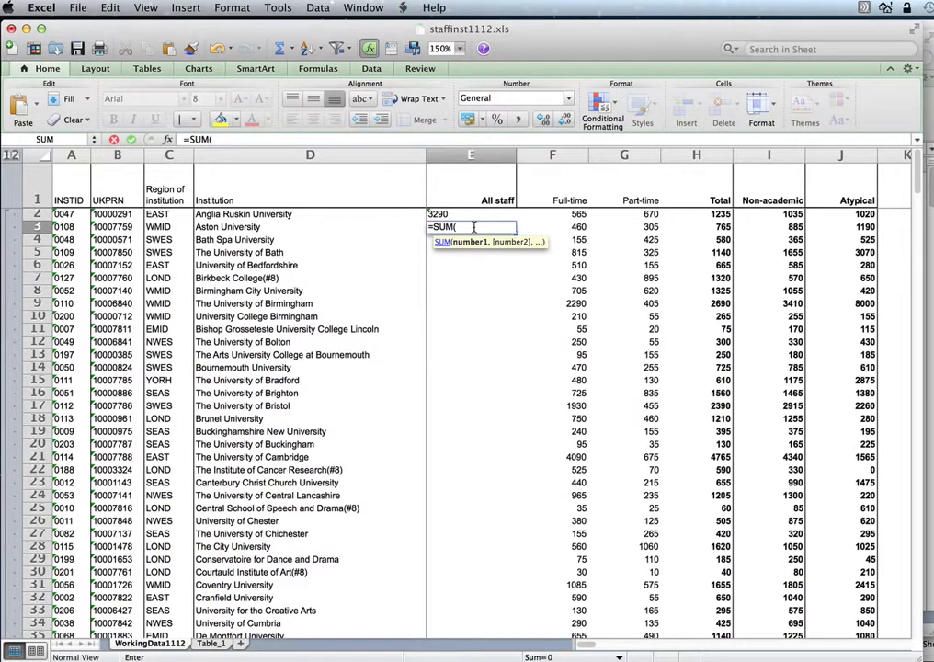
left_click(696, 226)
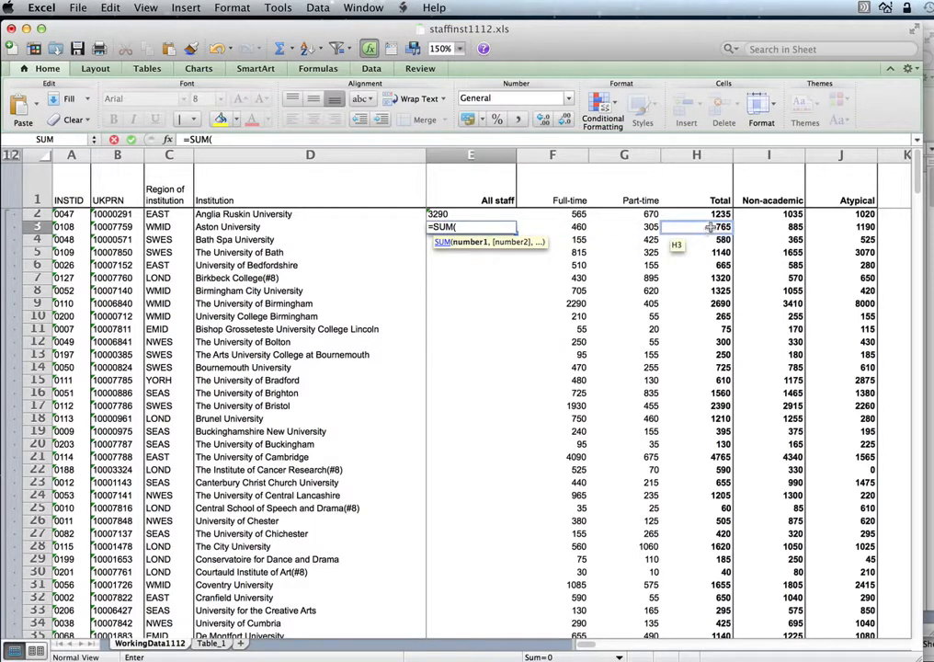
left_click_drag(695, 226, 795, 226)
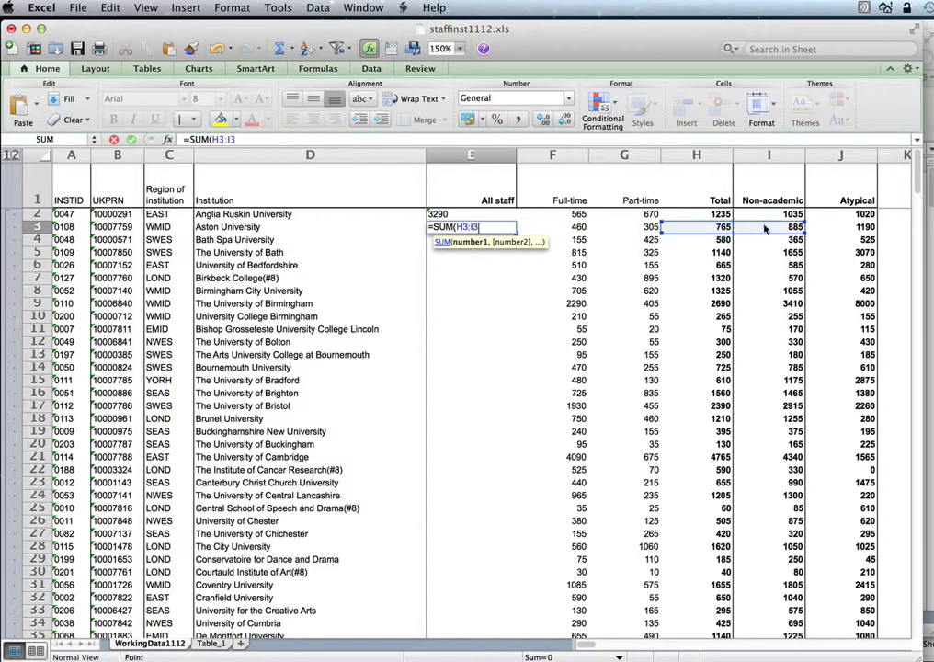
left_click_drag(769, 227, 840, 227)
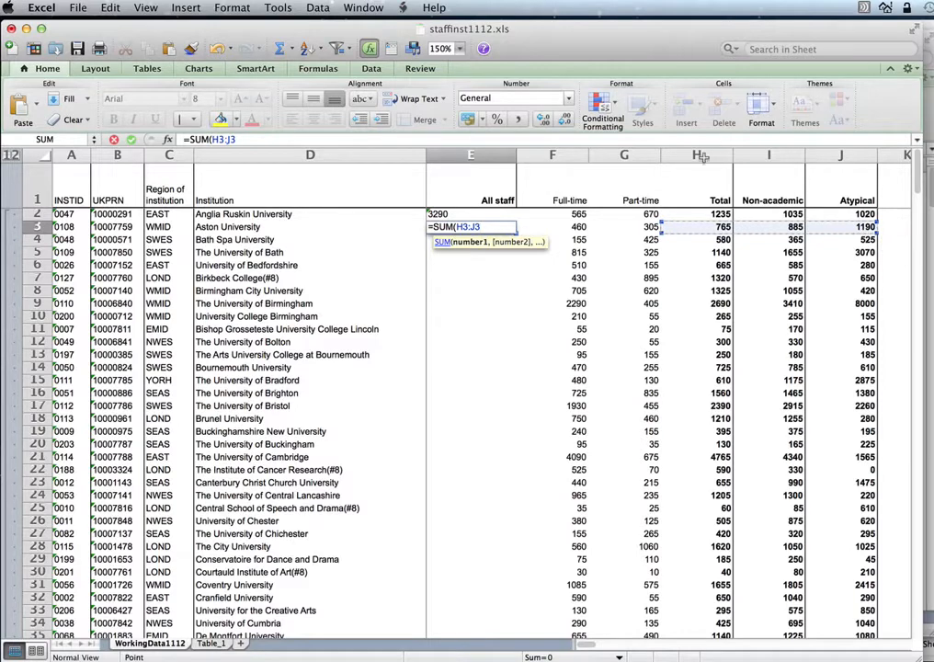
left_click(696, 226)
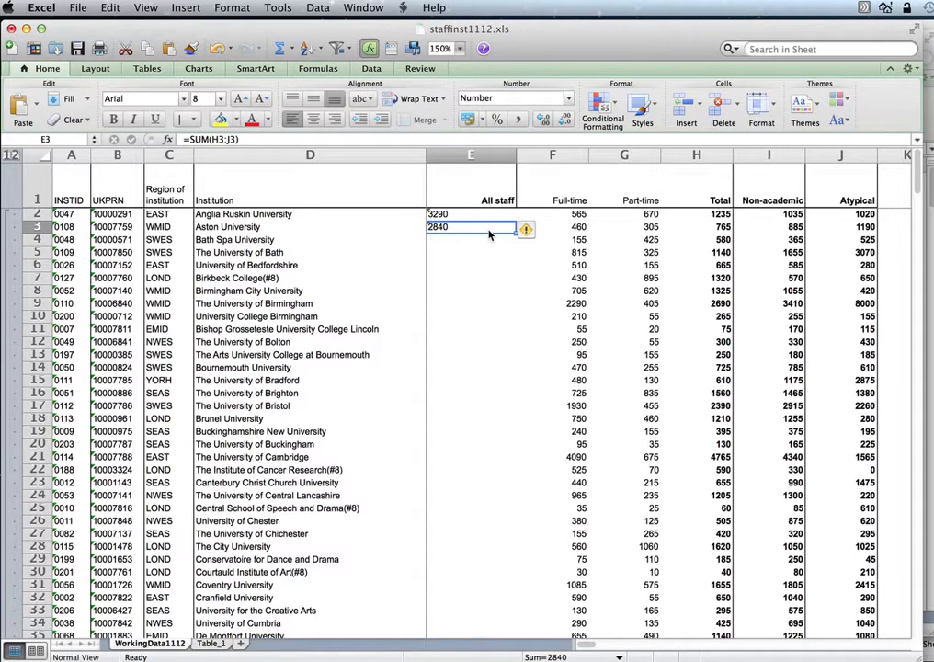
left_click(470, 213)
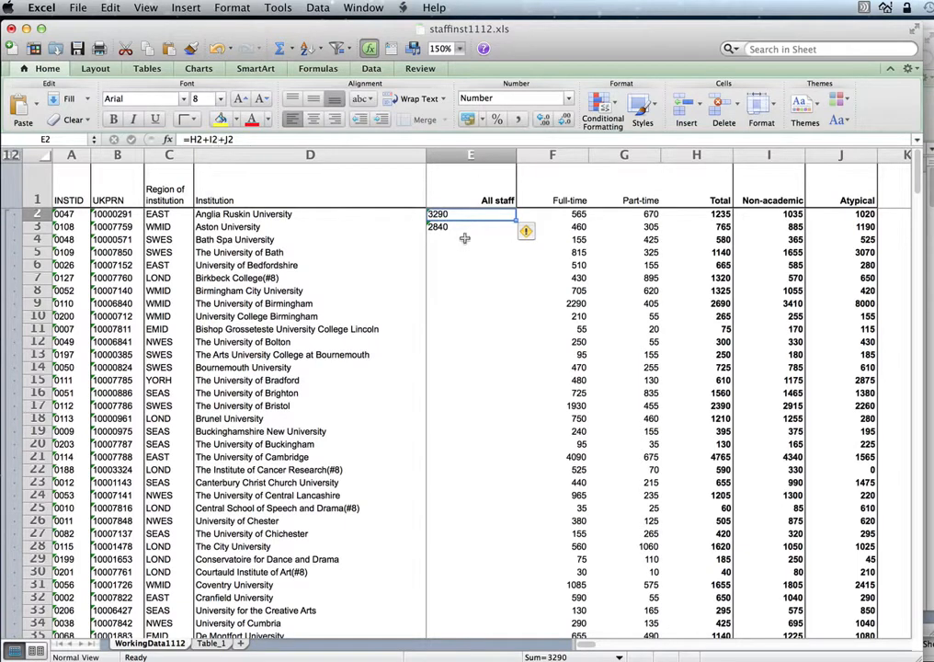
- Copy Aston's SUM formula from E3 and fill it down the All staff column
left_click(471, 227)
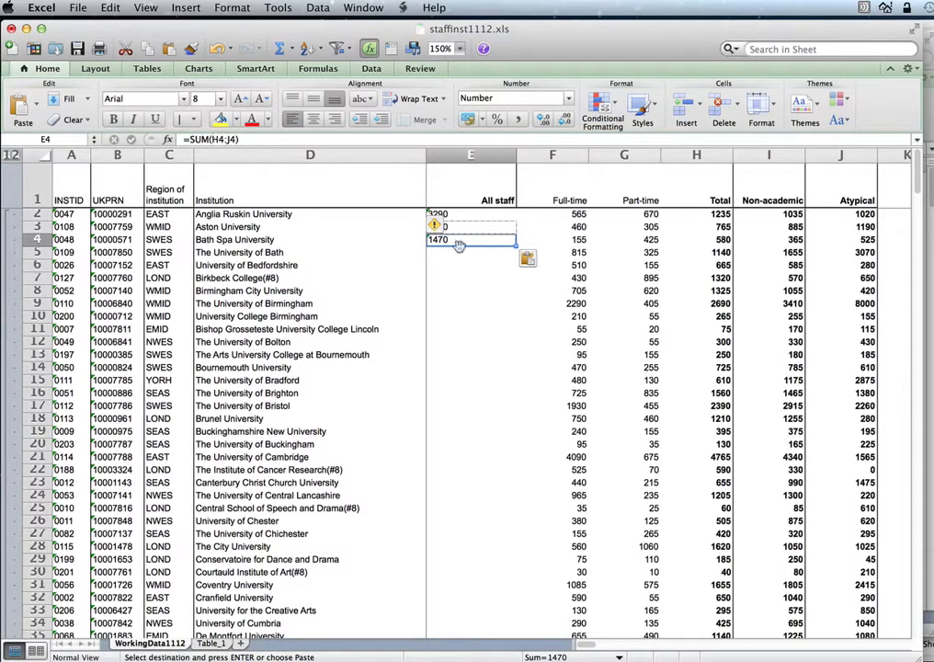
left_click(470, 226)
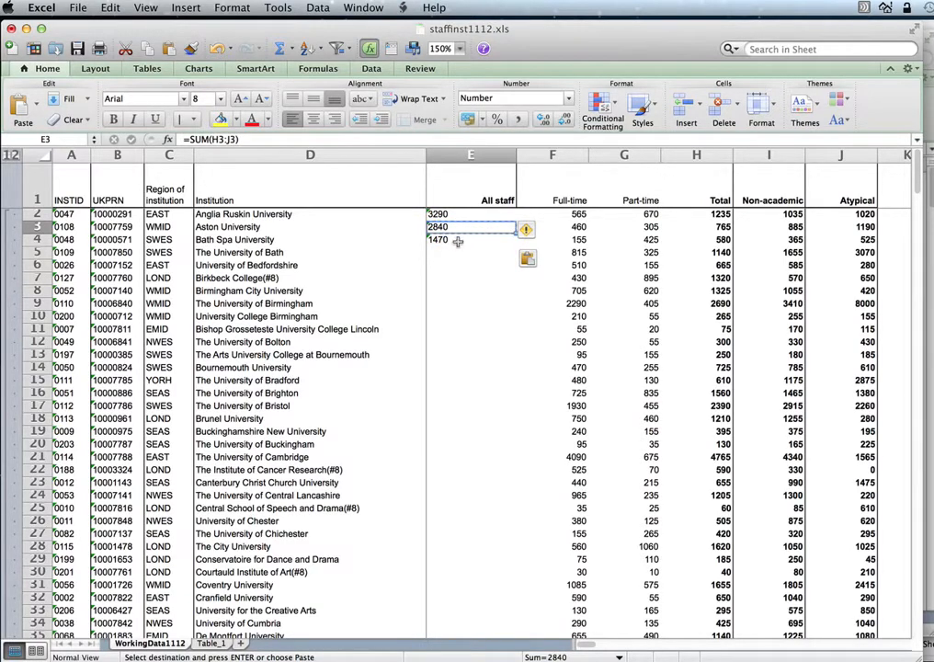
left_click(471, 239)
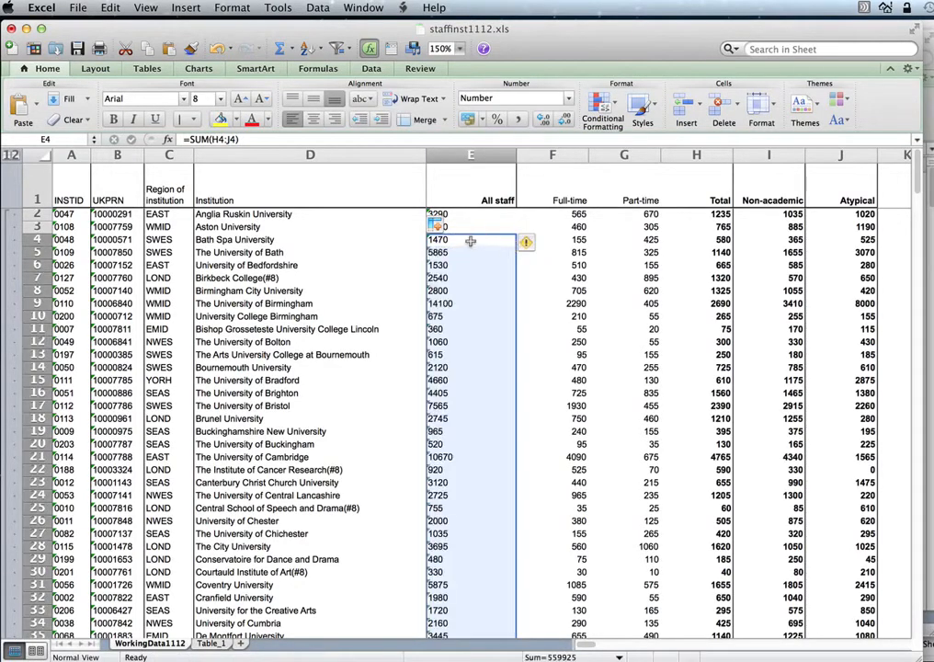
scroll("down", 3)
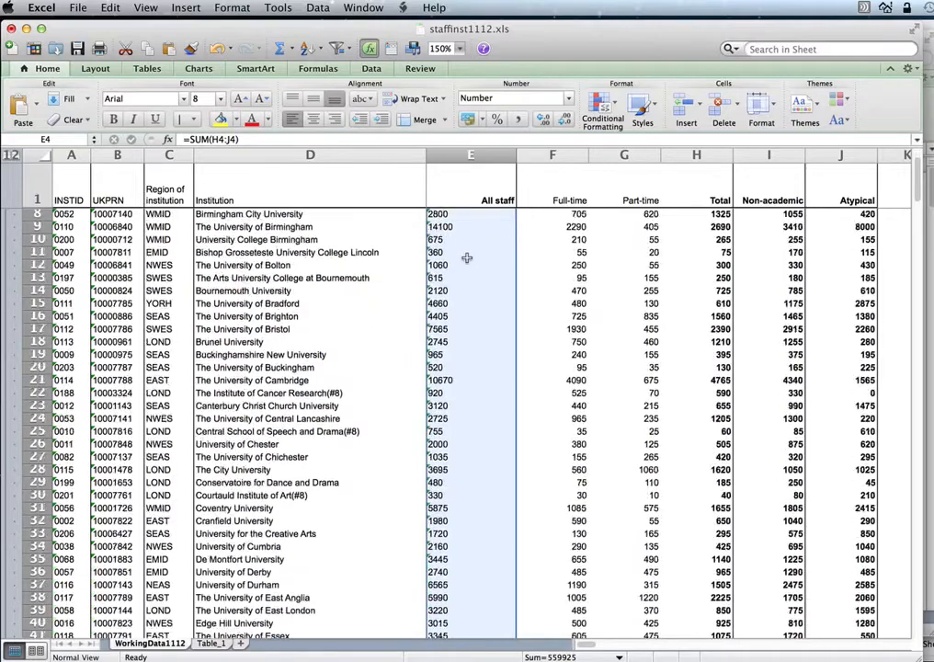
scroll("down", 3)
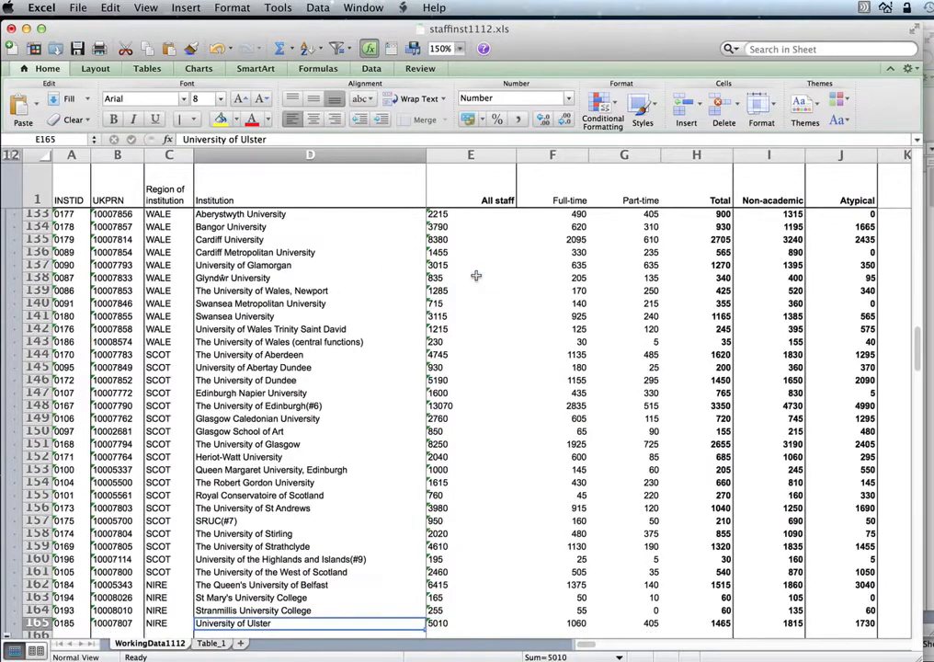
scroll("down", 3)
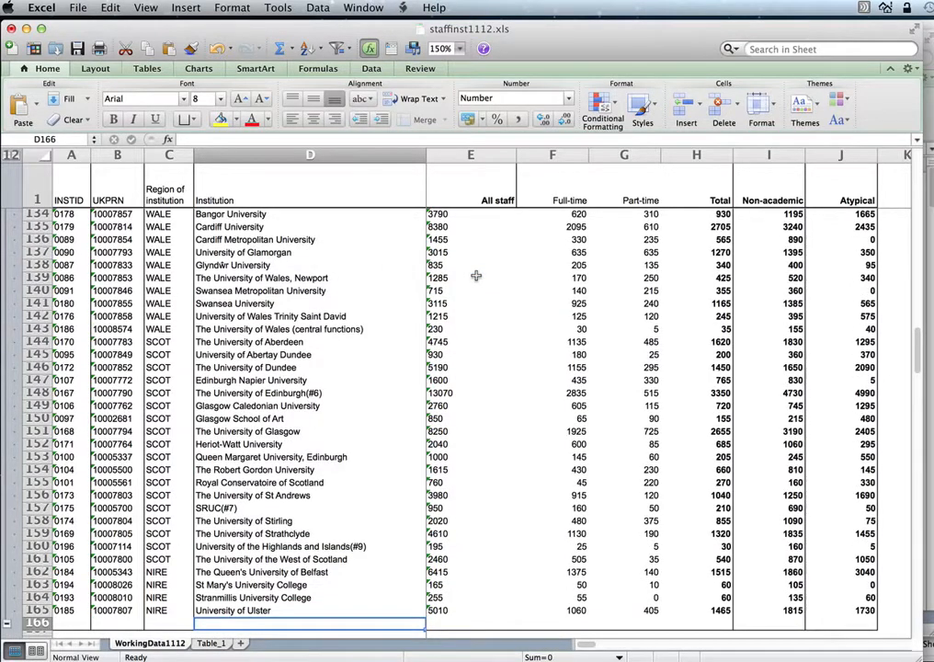
left_click(469, 623)
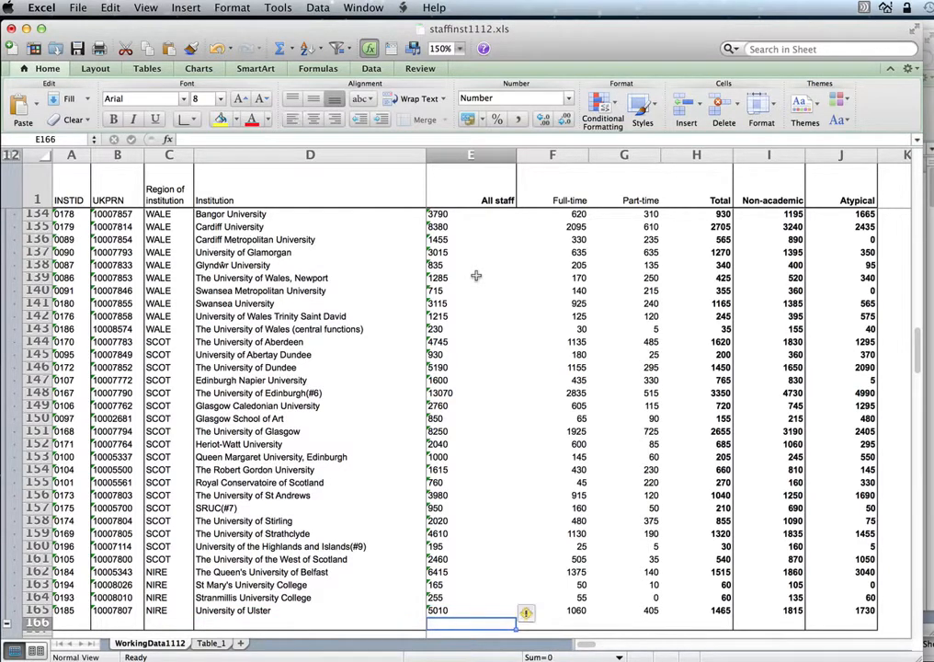
left_click(471, 610)
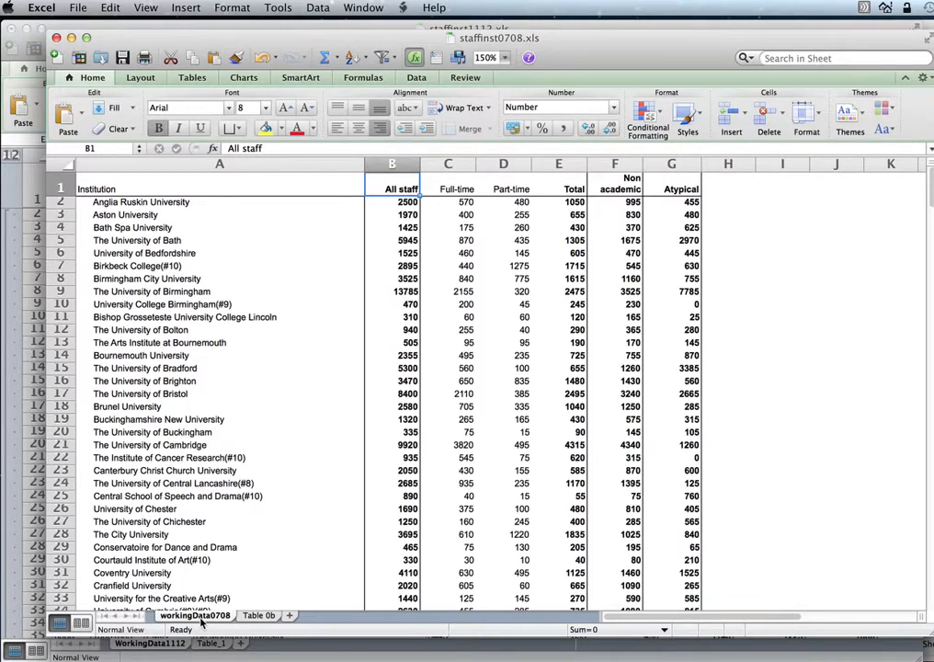
- Copy the workingData0708 sheet into staffinst1112.xls using Move or Copy with Create a copy
right_click(196, 615)
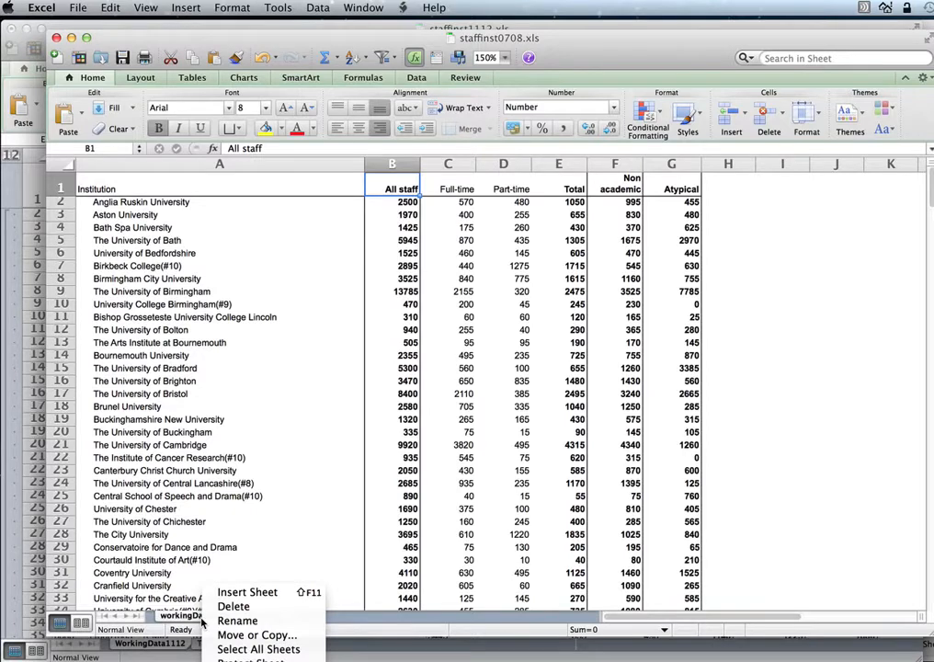
mouse_move(257, 635)
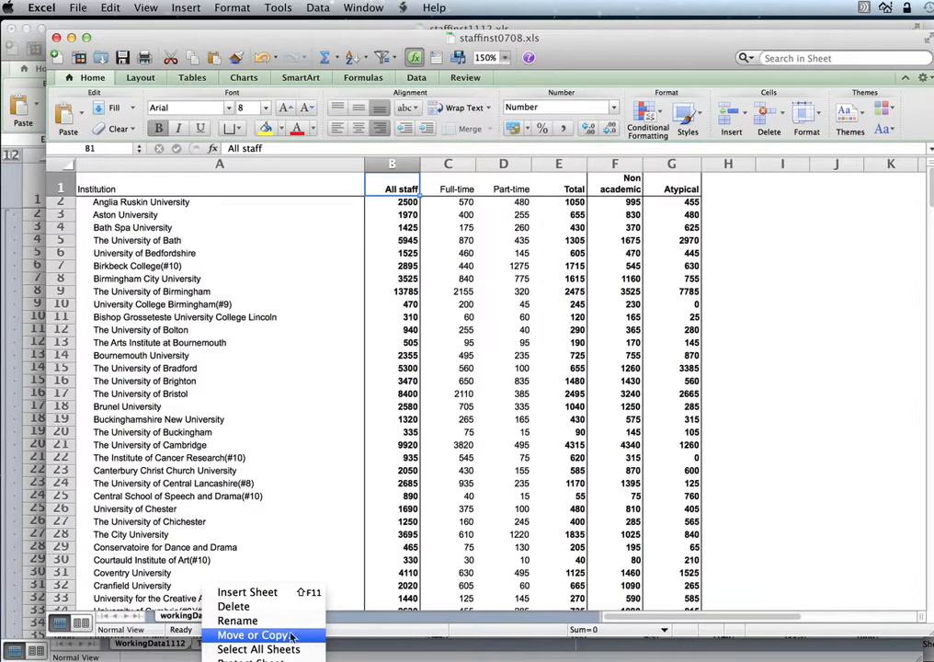
left_click(252, 634)
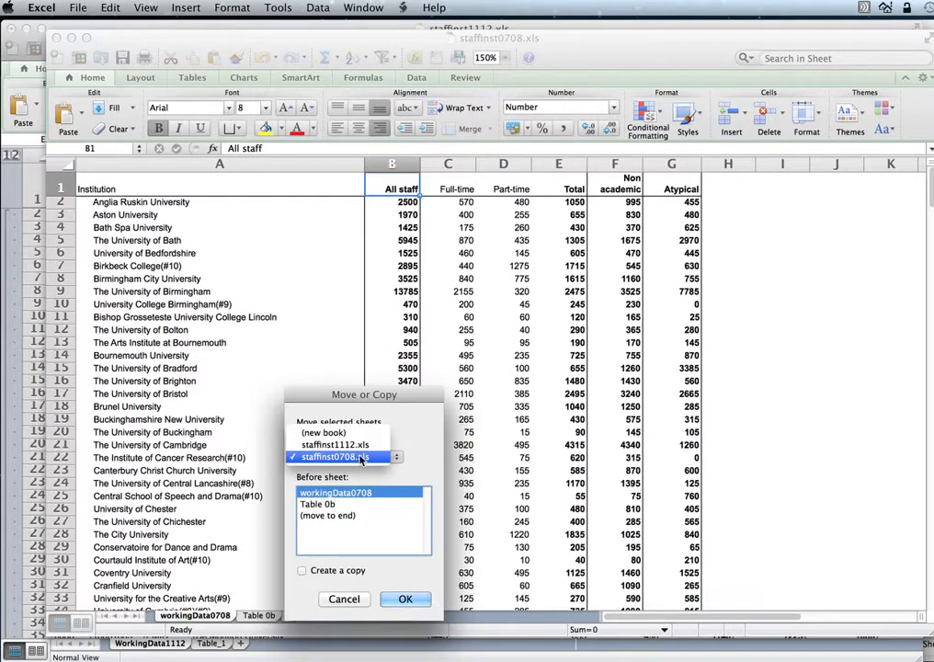
left_click(335, 444)
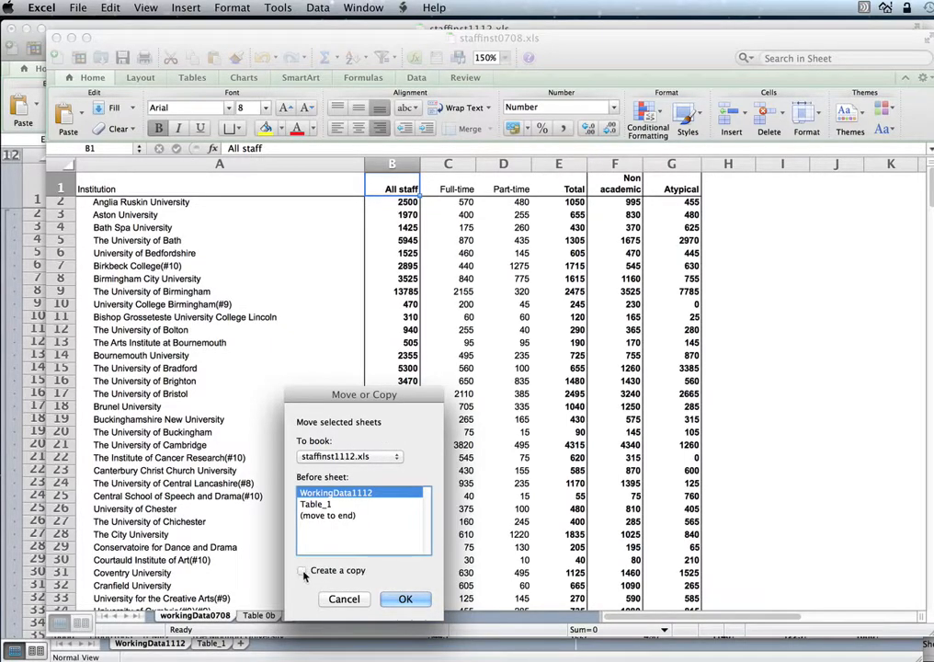
left_click(303, 570)
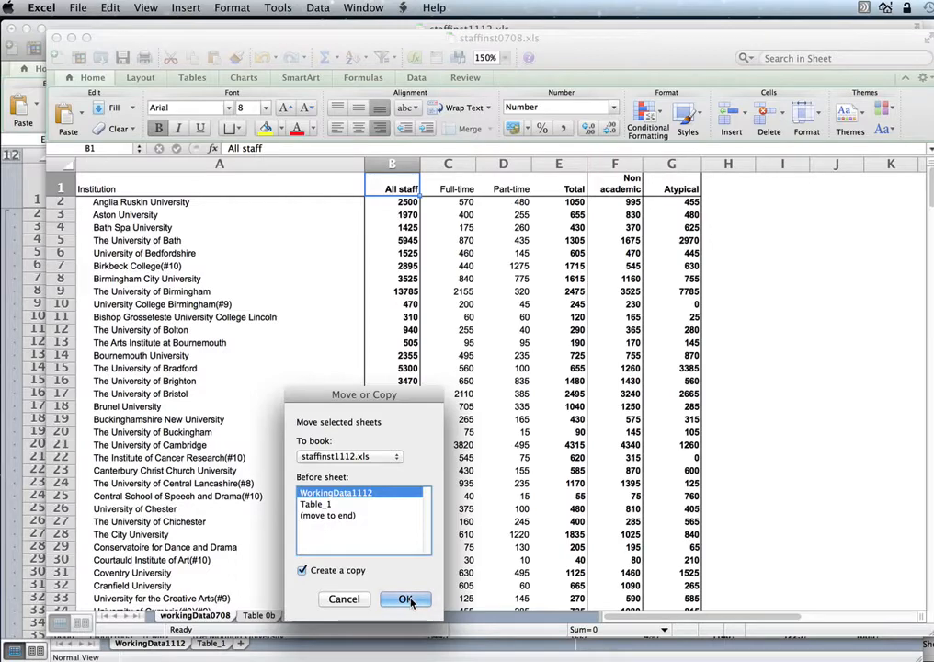
left_click(406, 598)
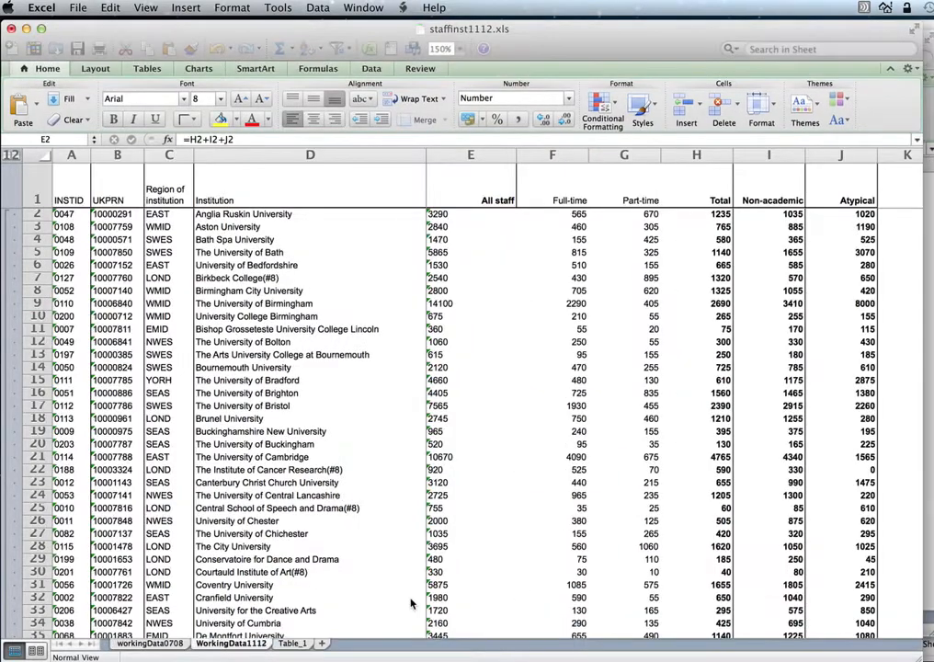
- Review the copied workingData0708 sheet, then return to the WorkingData1112 sheet
left_click(150, 643)
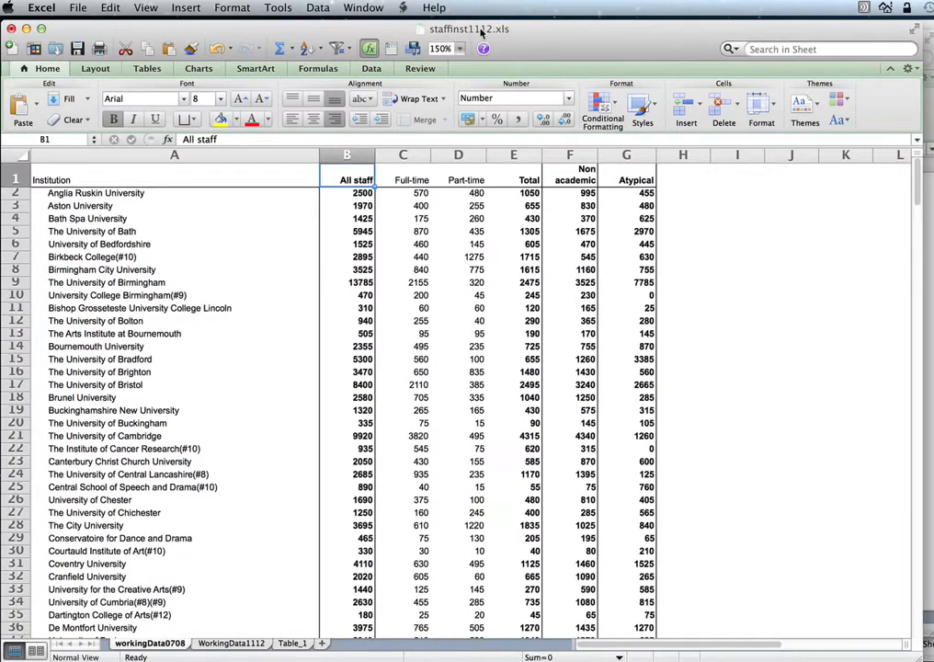
mouse_move(480, 32)
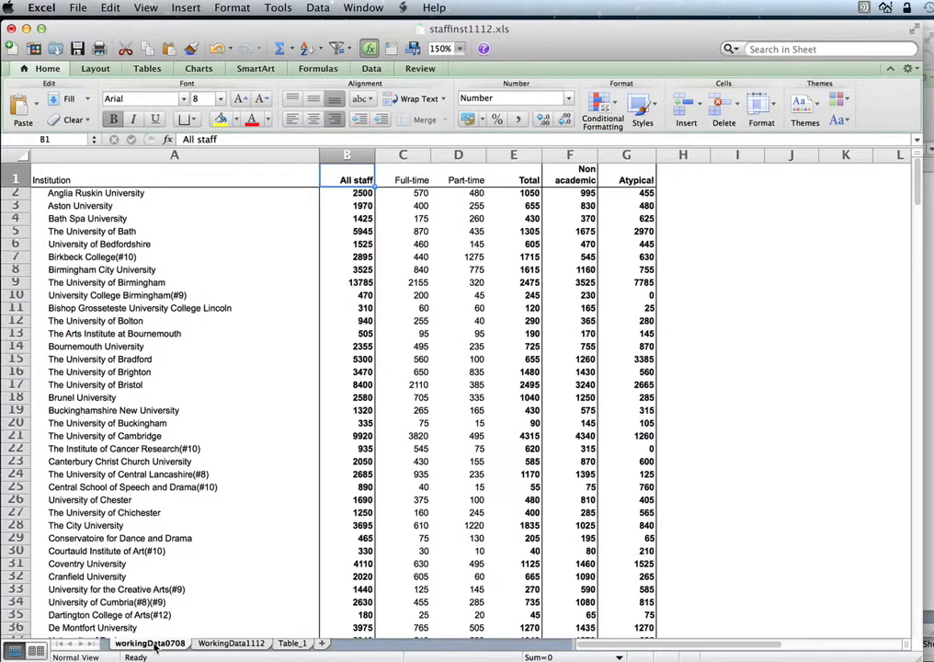
left_click(232, 642)
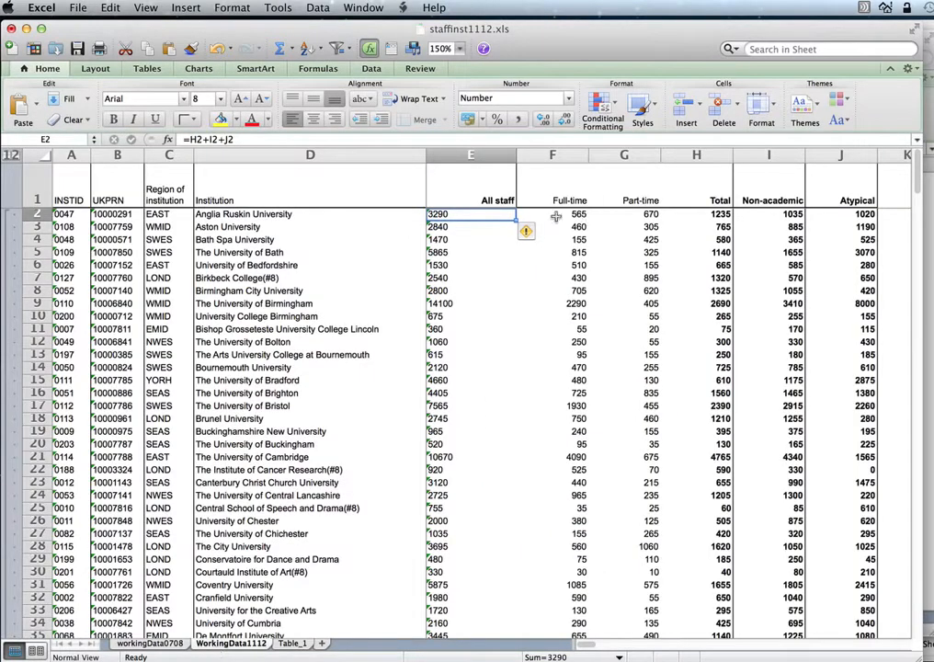
mouse_move(397, 214)
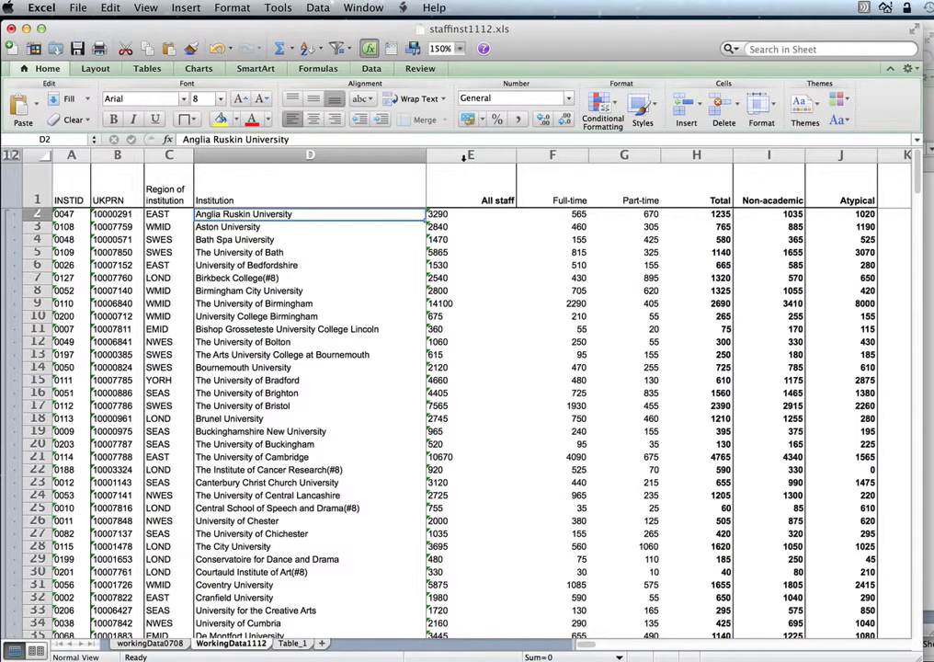
- Insert a column before All staff and head it '2007-08 staff number'
right_click(470, 155)
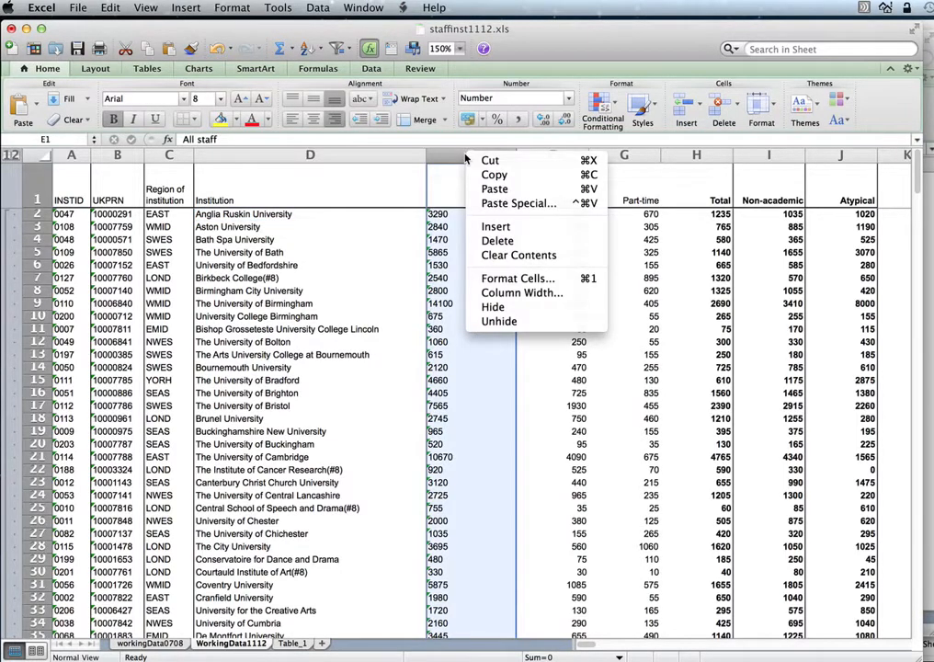
mouse_move(531, 233)
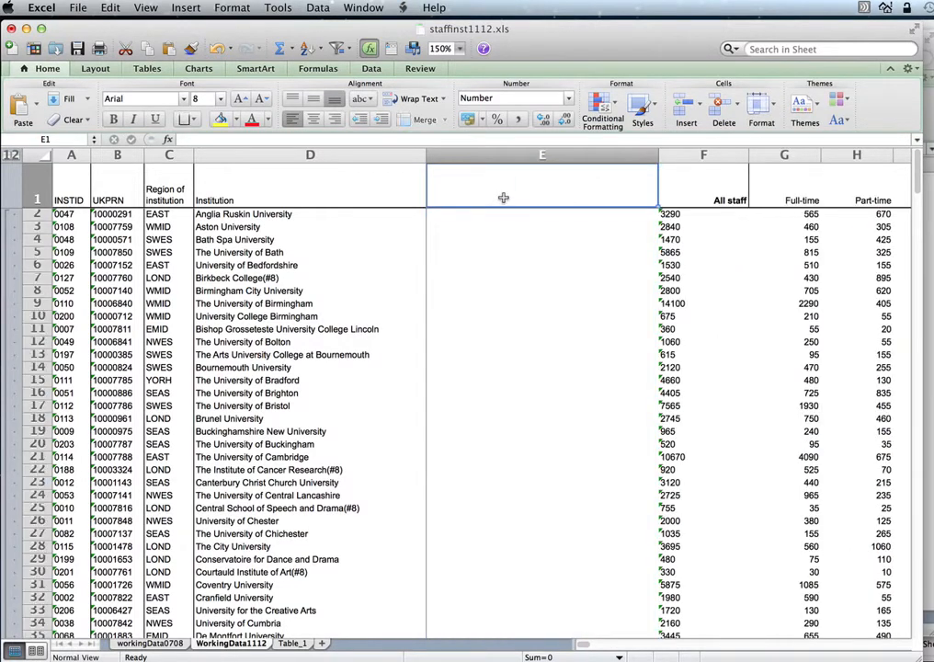
type("2007-08 s")
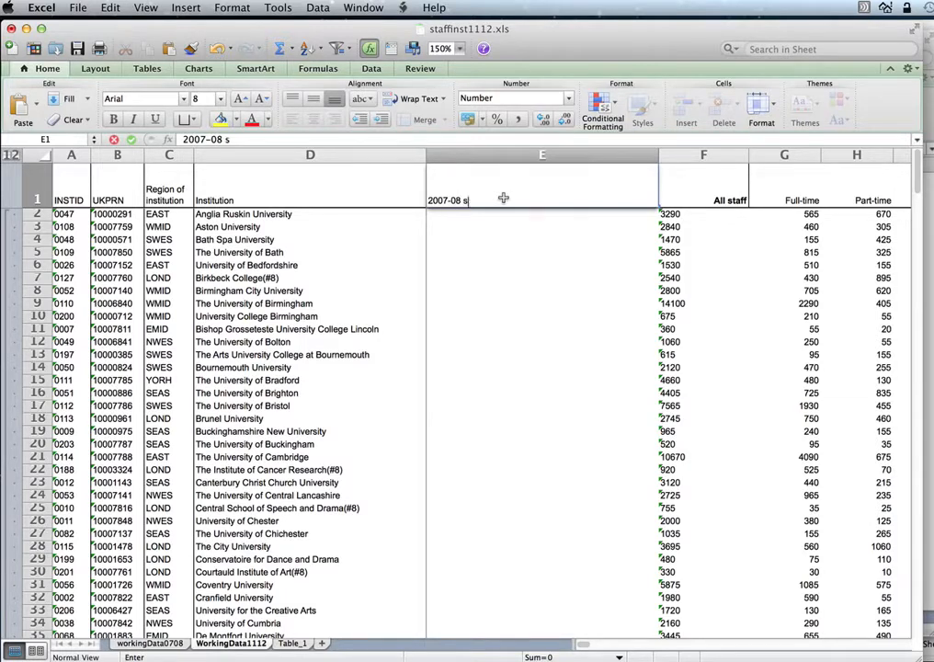
type("taff number")
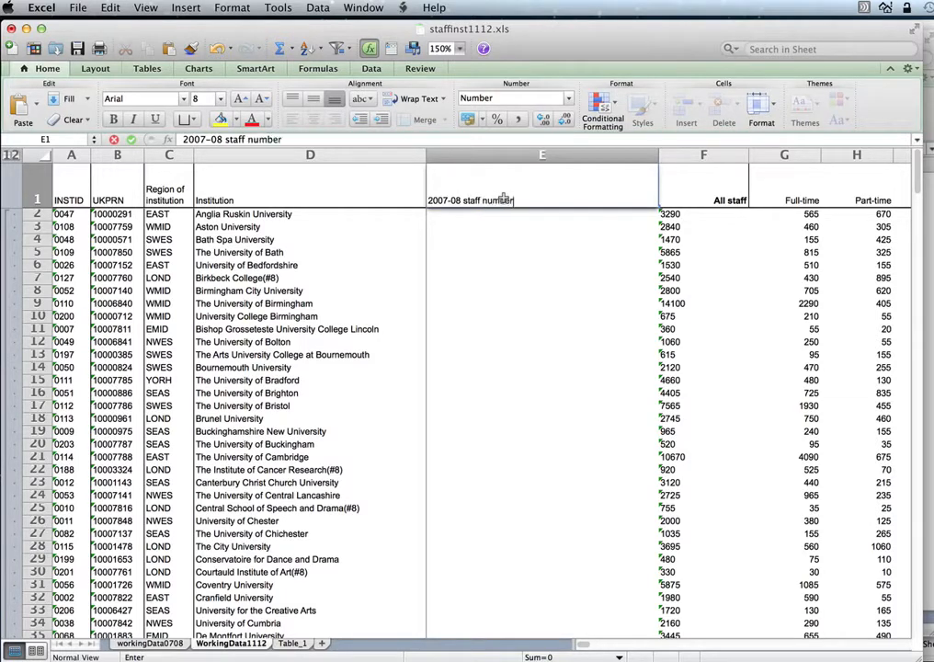
left_click(541, 213)
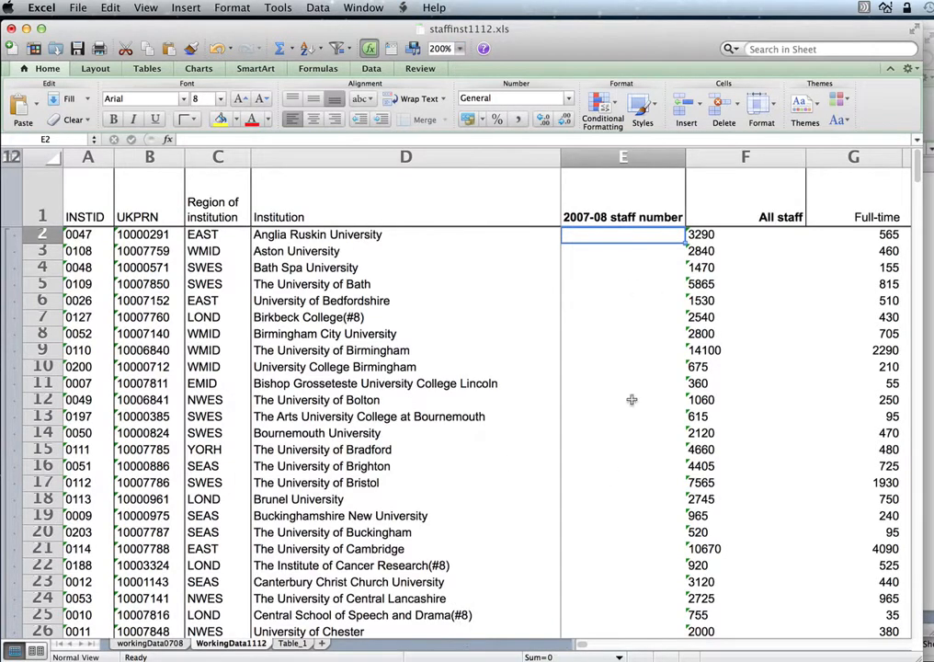
mouse_move(611, 239)
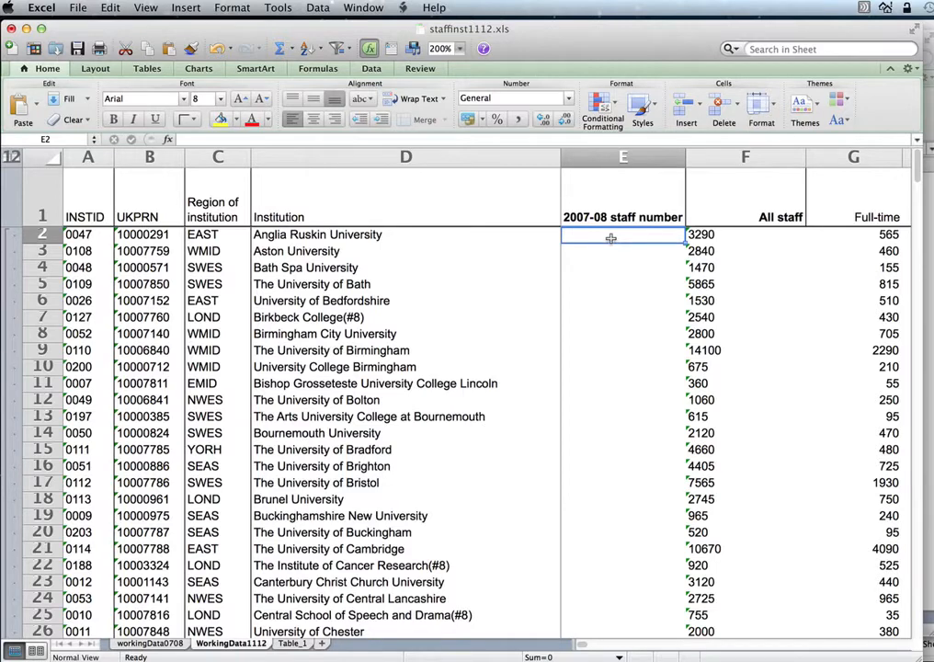
- Start =VLOOKUP( in E2 with D2 as the lookup value
type("=")
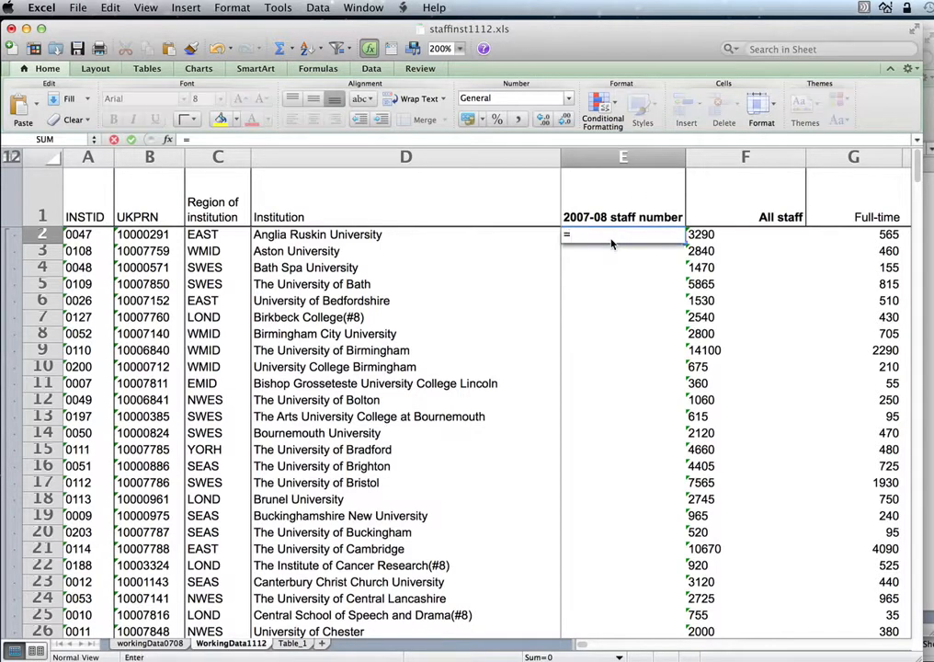
type("VLOOKUP")
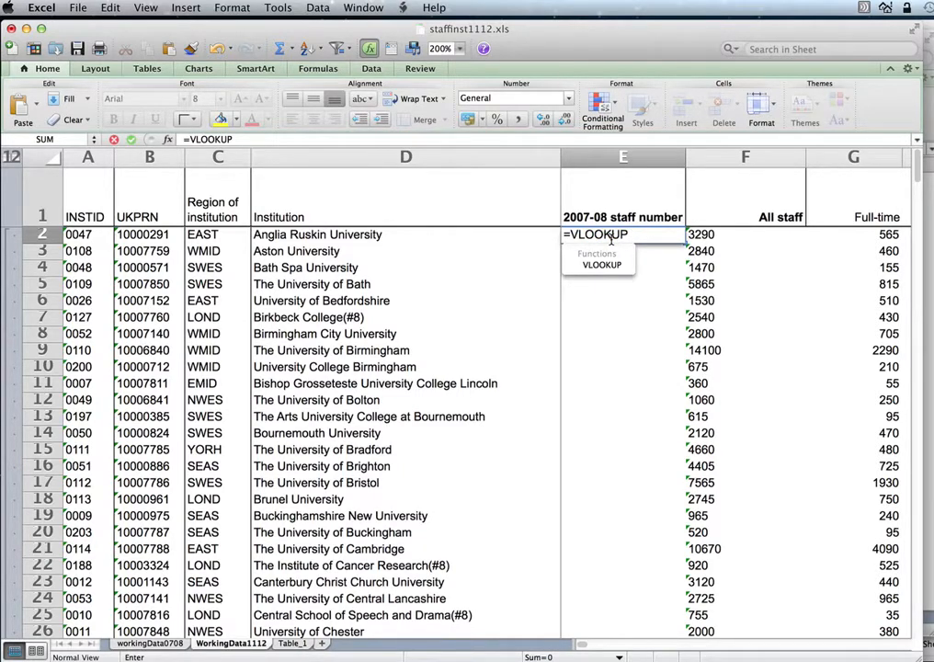
type("(")
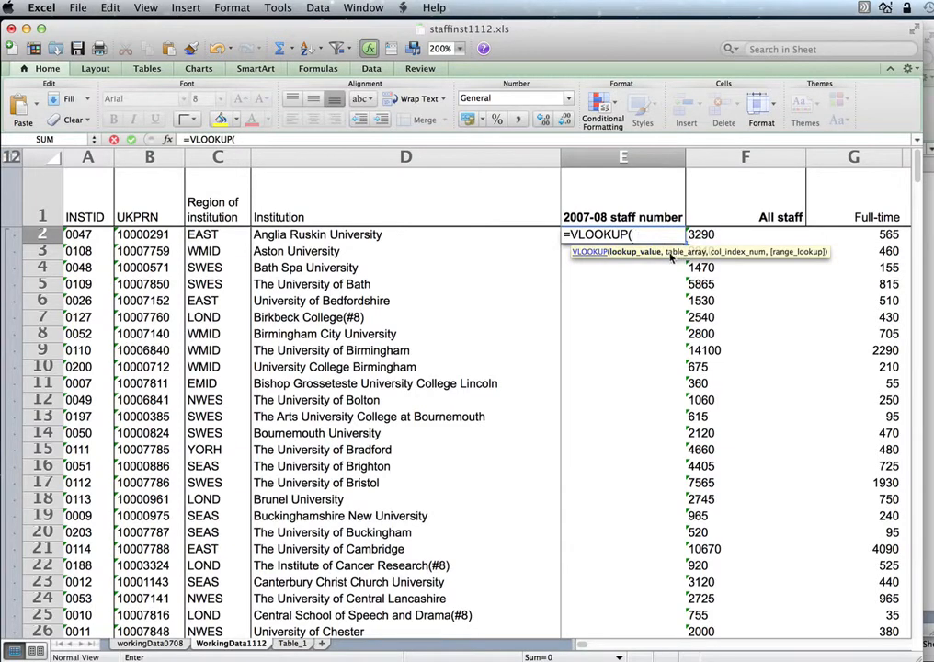
mouse_move(678, 256)
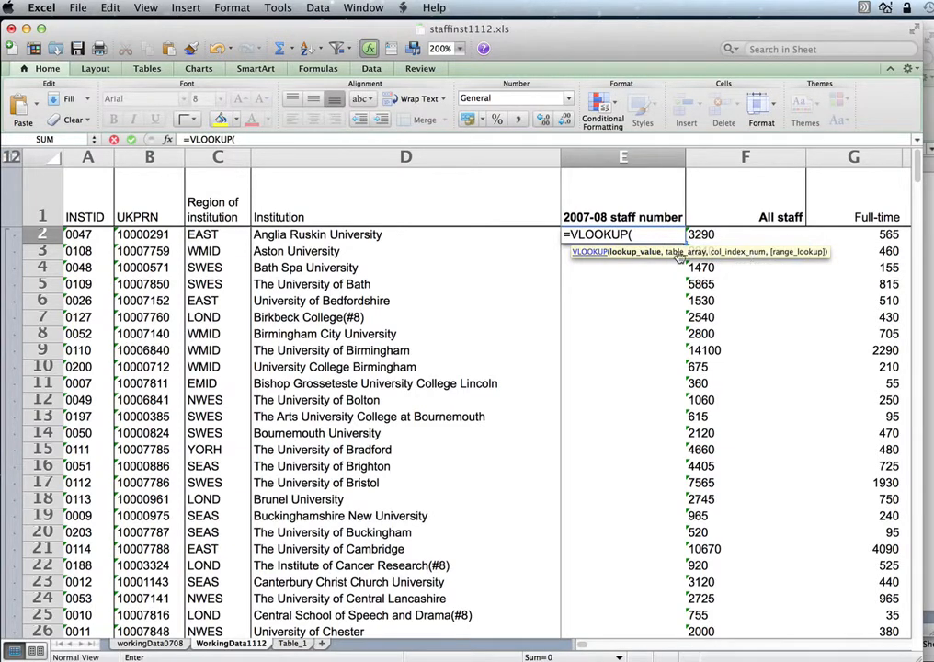
mouse_move(792, 257)
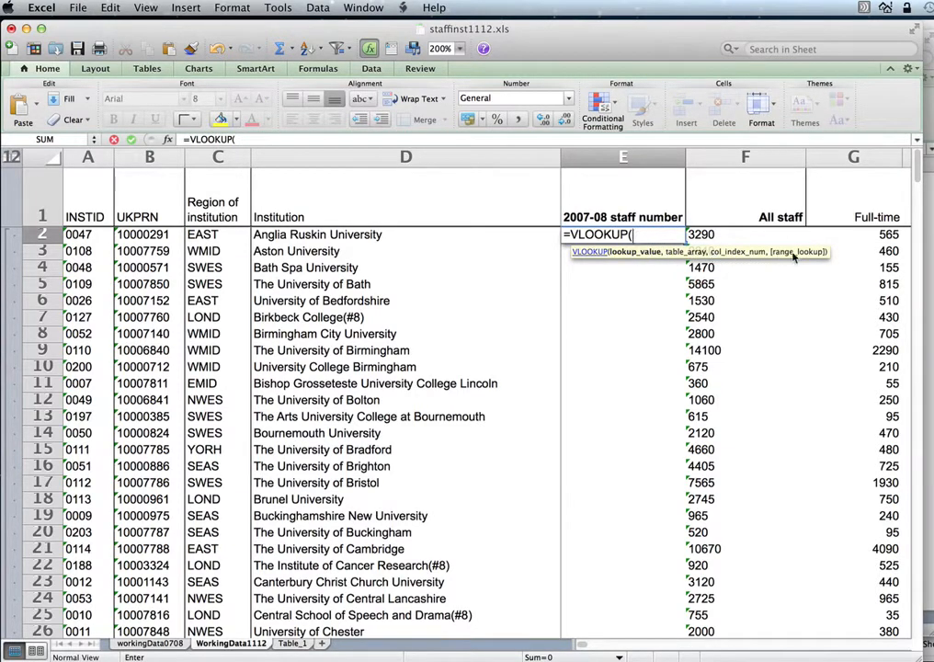
mouse_move(669, 251)
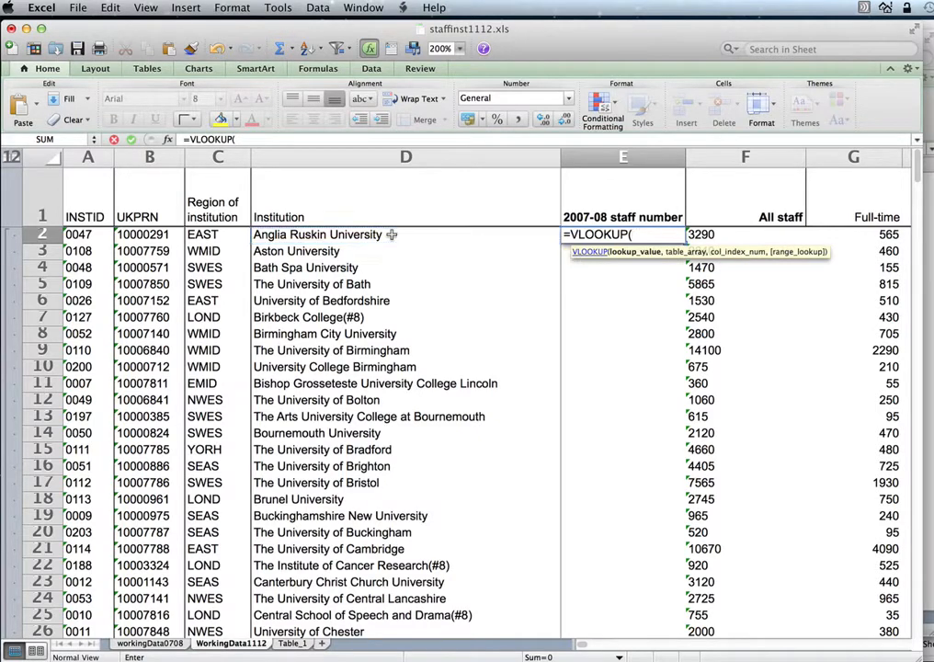
left_click(317, 234)
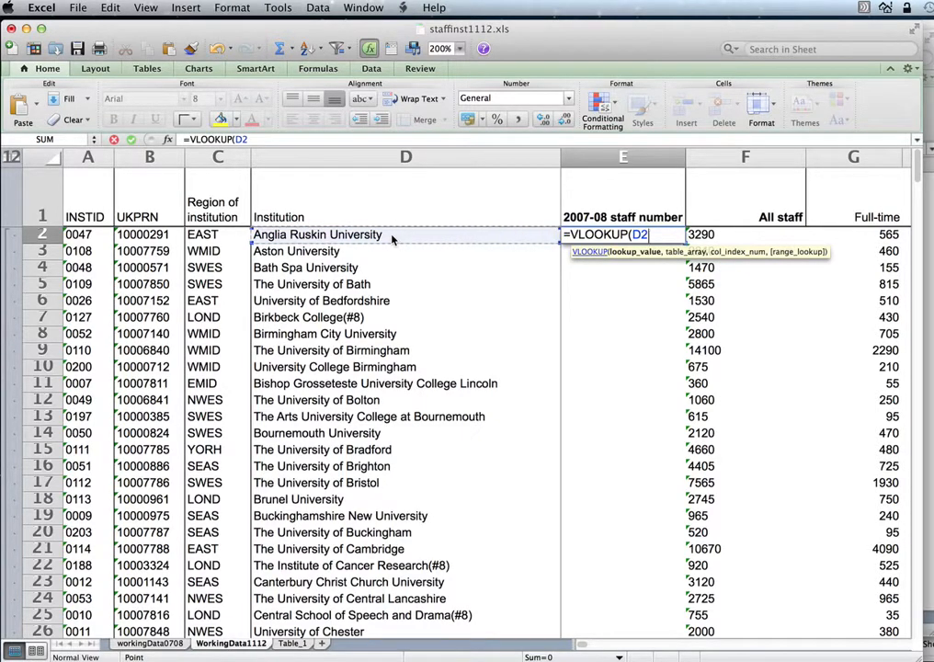
type(",workingData0708!A:A")
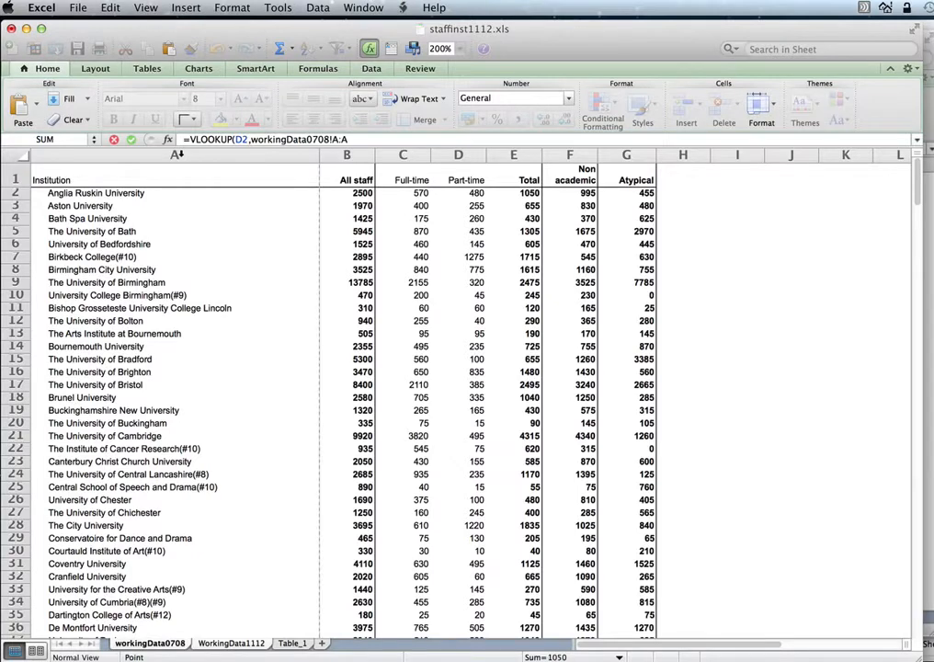
- Extend the lookup table to workingData0708!A:B and return column 2
left_click(347, 154)
type("B")
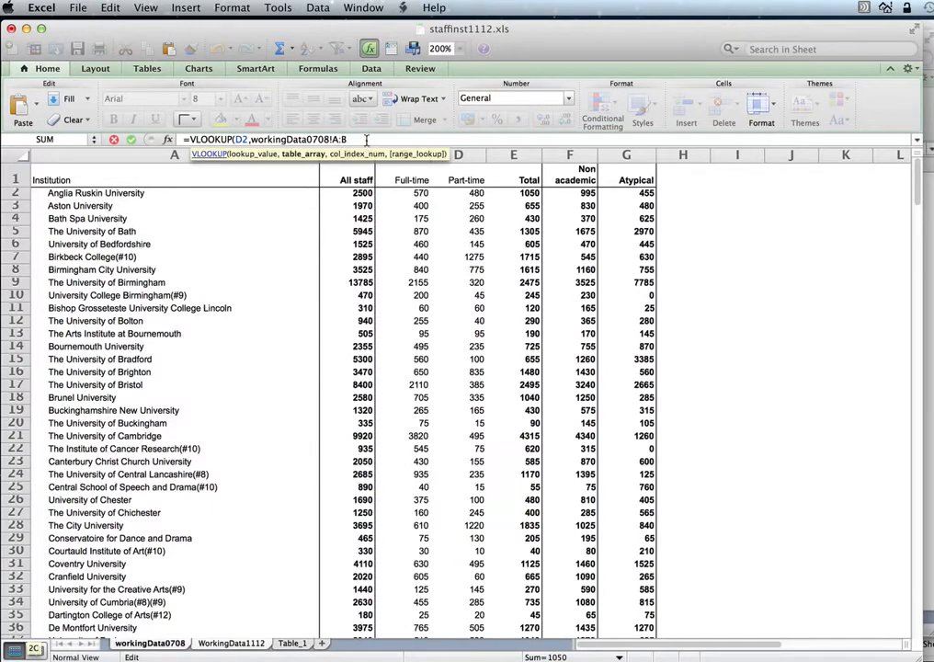
type(",")
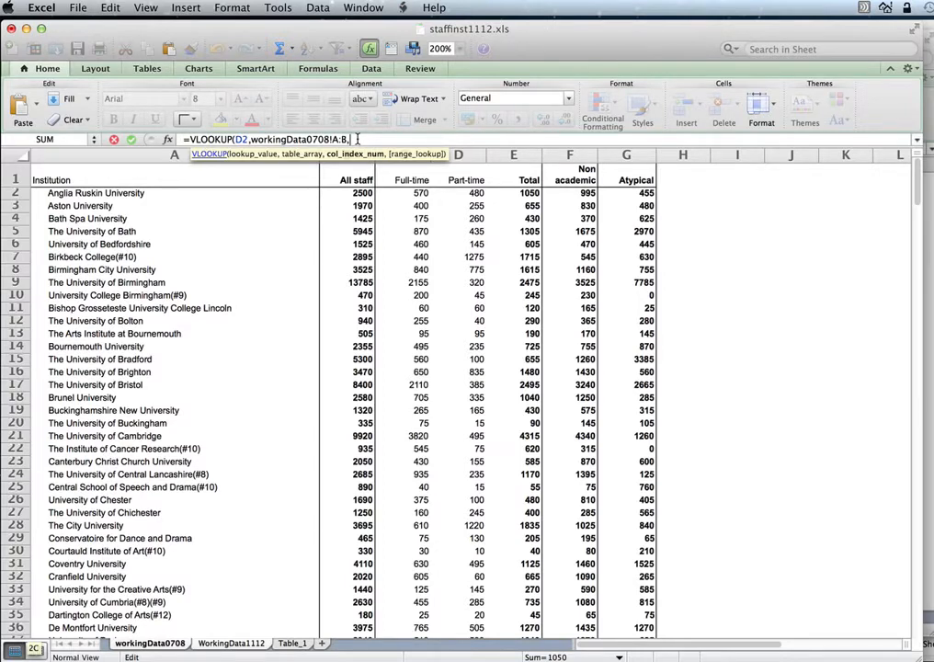
type("2,false)")
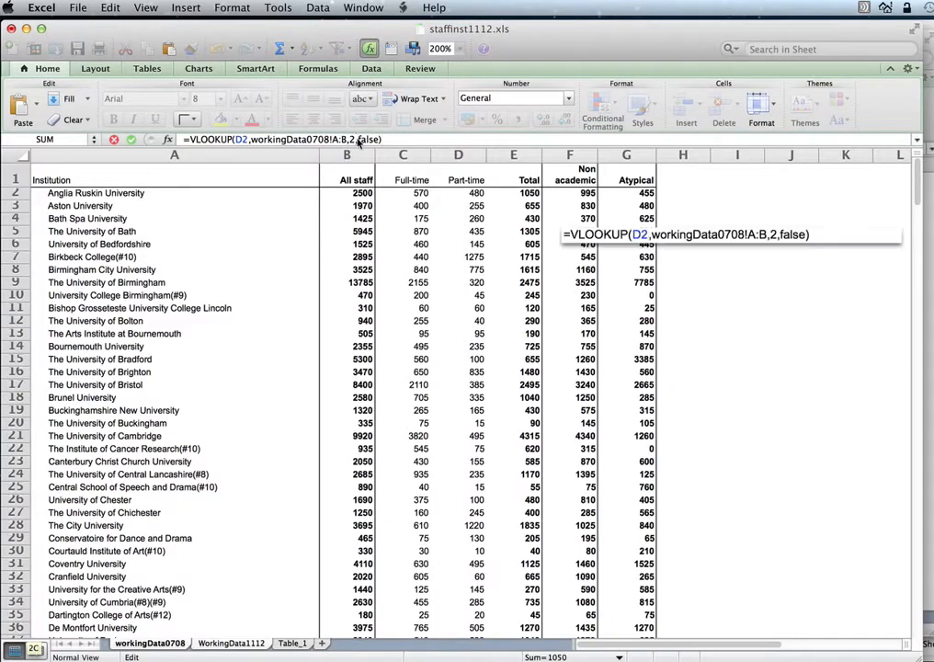
- Enter the VLOOKUP in E2 and fill it down the 2007-08 column, where every row shows #N/A
left_click(231, 643)
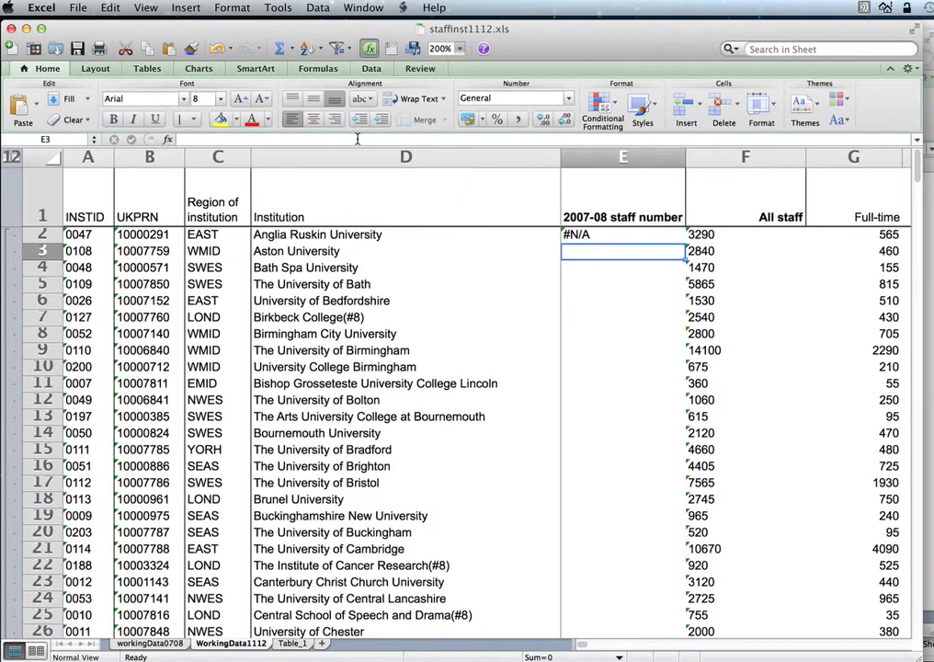
left_click(623, 234)
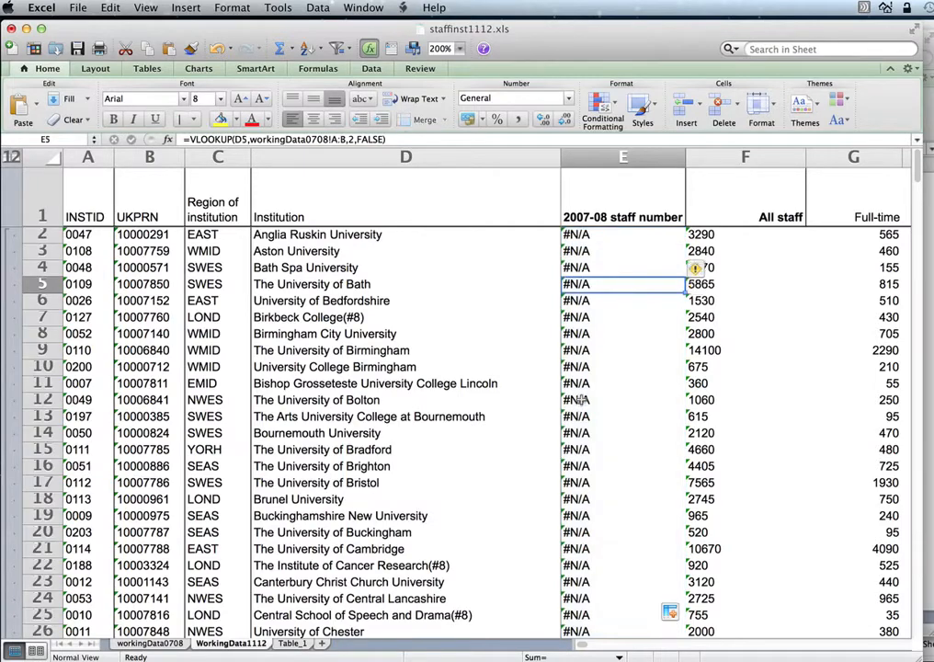
scroll("down", 3)
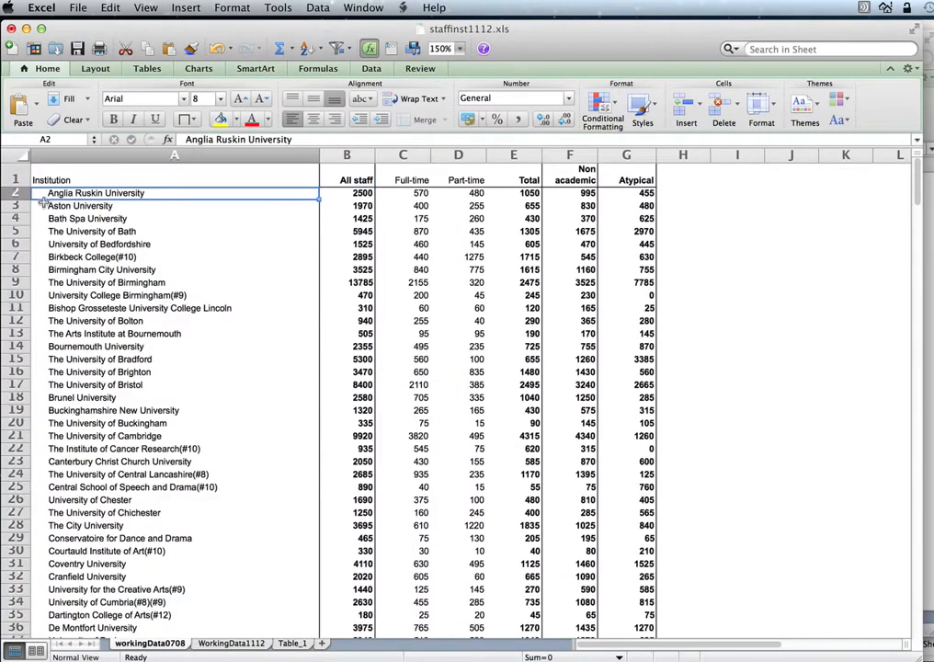
- Remove the leading spaces from the Anglia Ruskin University and Aston University names on workingData0708
double_click(95, 192)
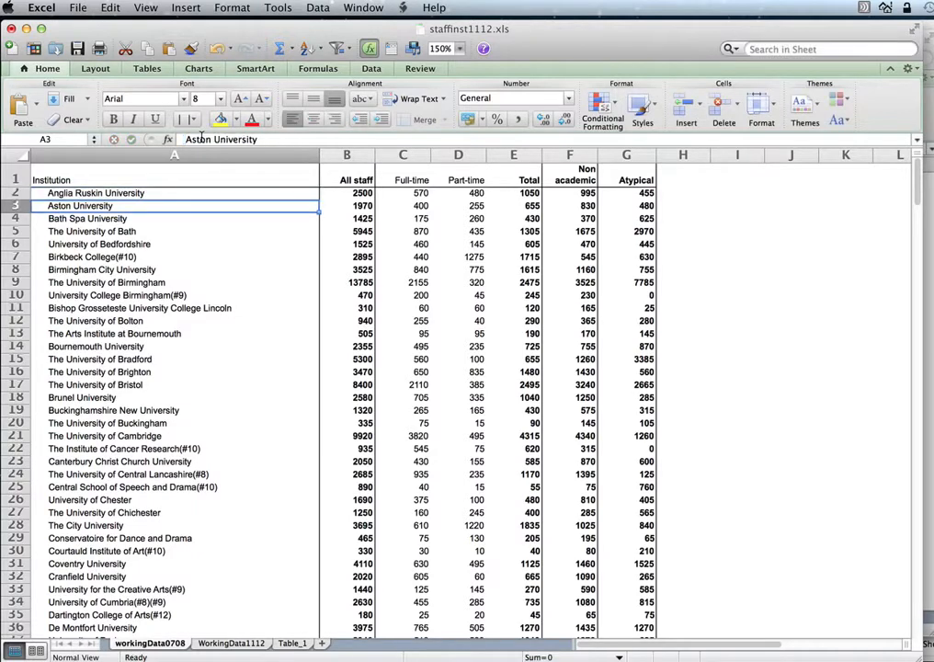
left_click(174, 192)
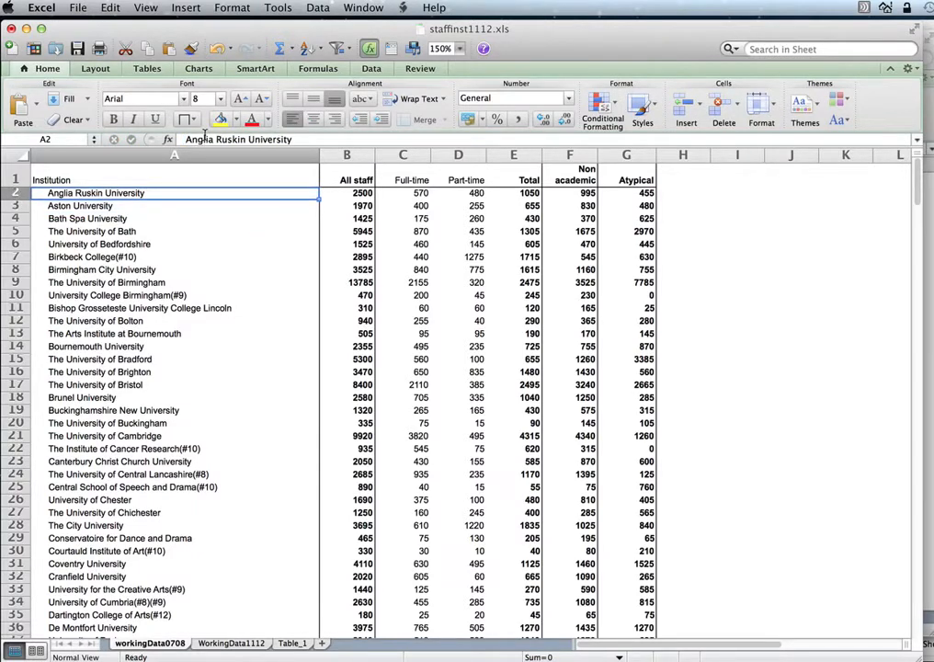
double_click(95, 192)
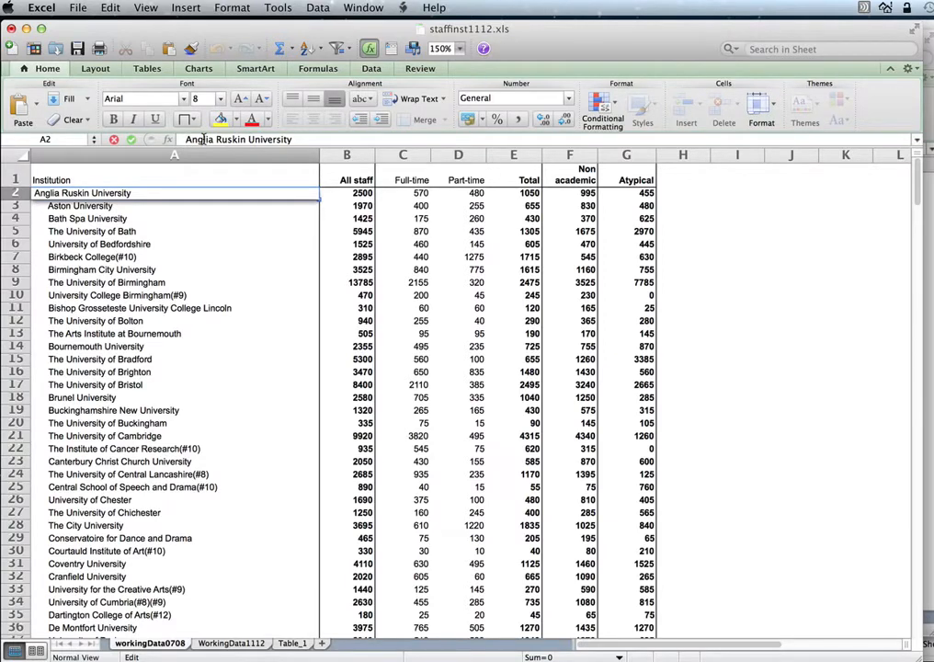
key("Return")
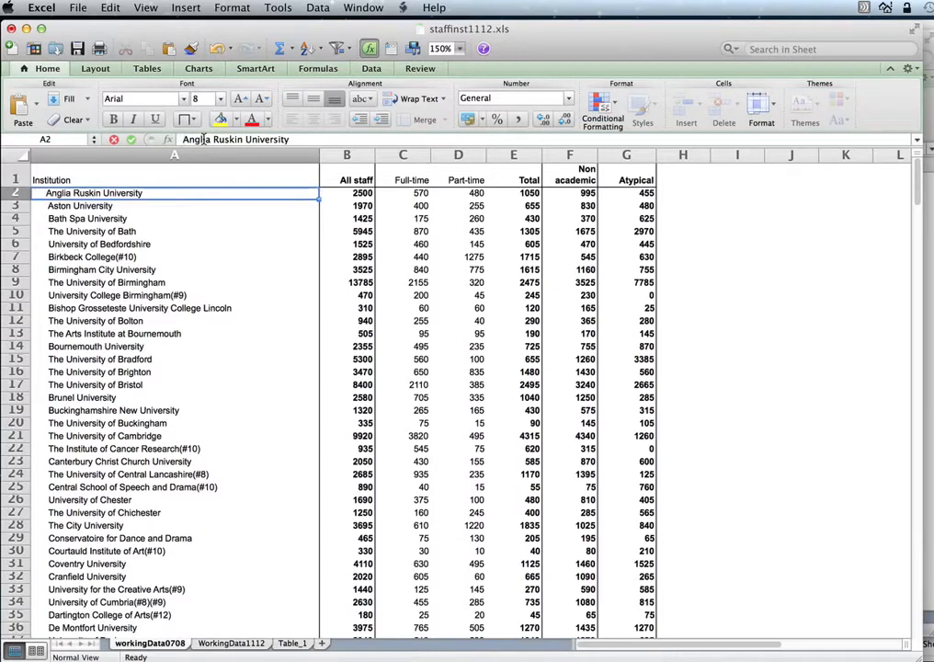
- Verify the WorkingData1112 lookups now return 2500 and 1970 for those universities
left_click(231, 642)
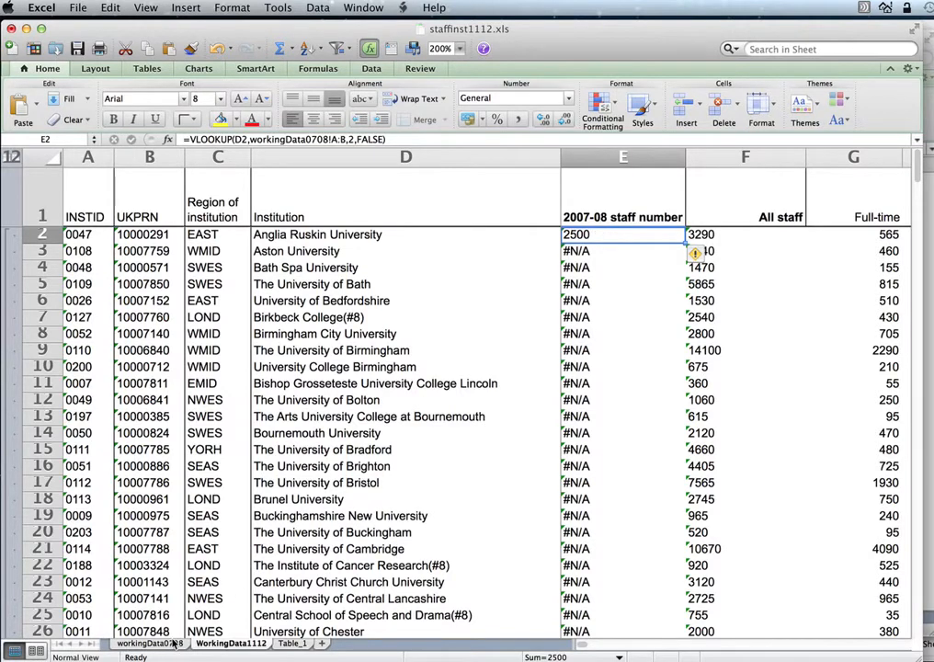
left_click(150, 642)
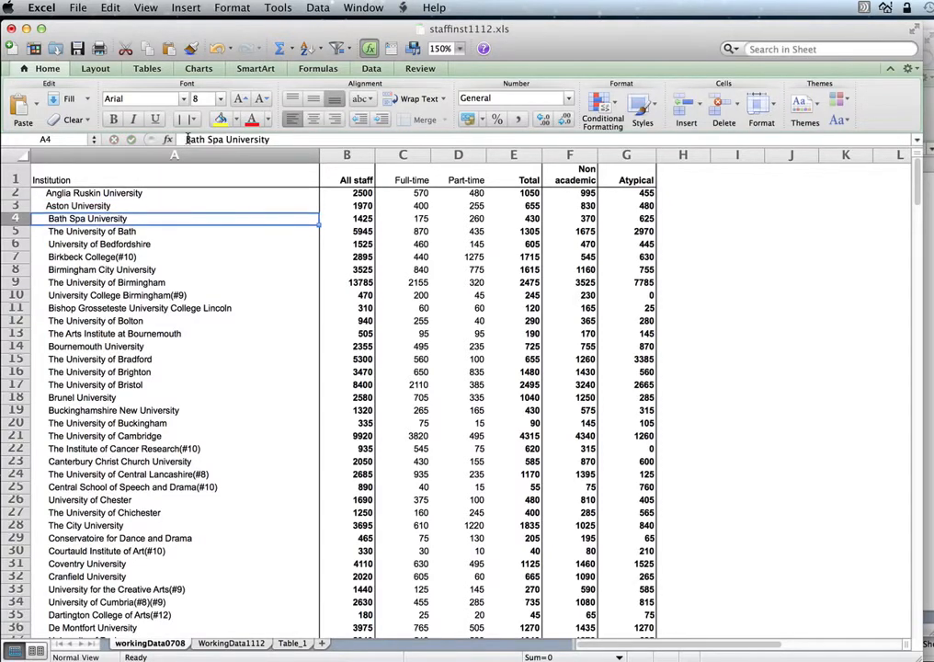
left_click(231, 642)
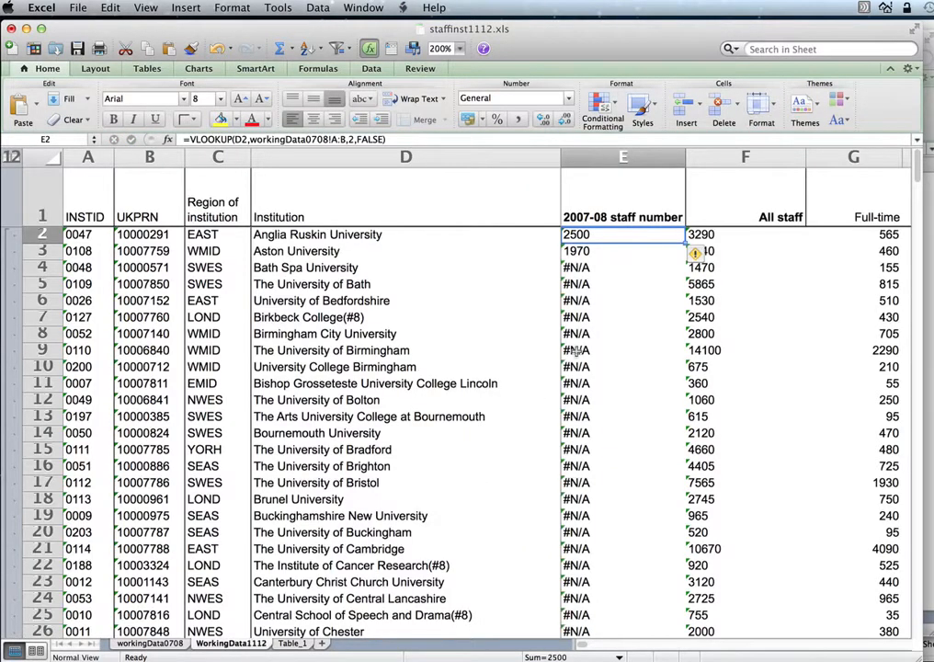
left_click(624, 250)
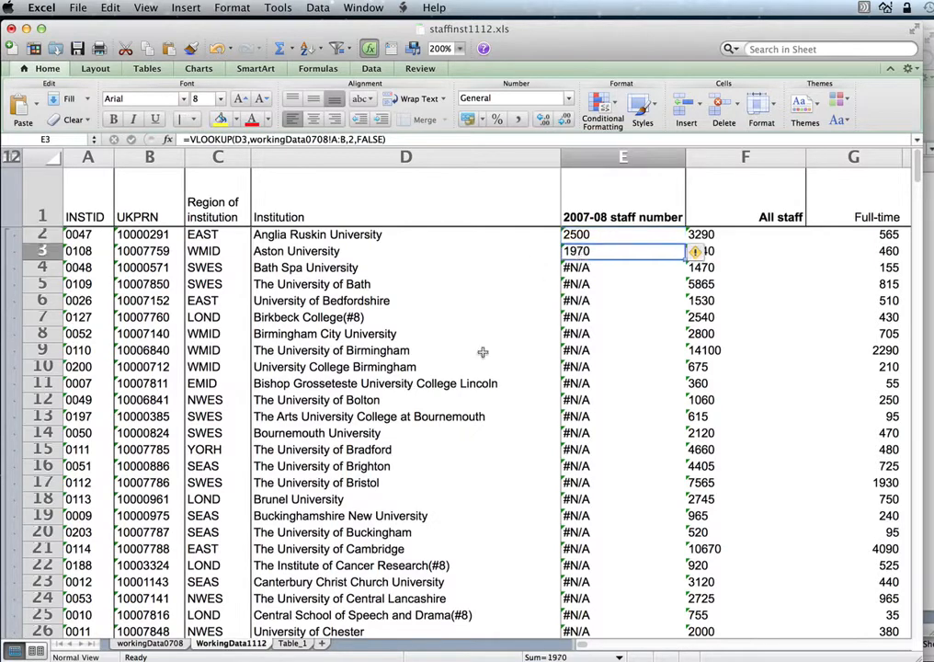
left_click(149, 642)
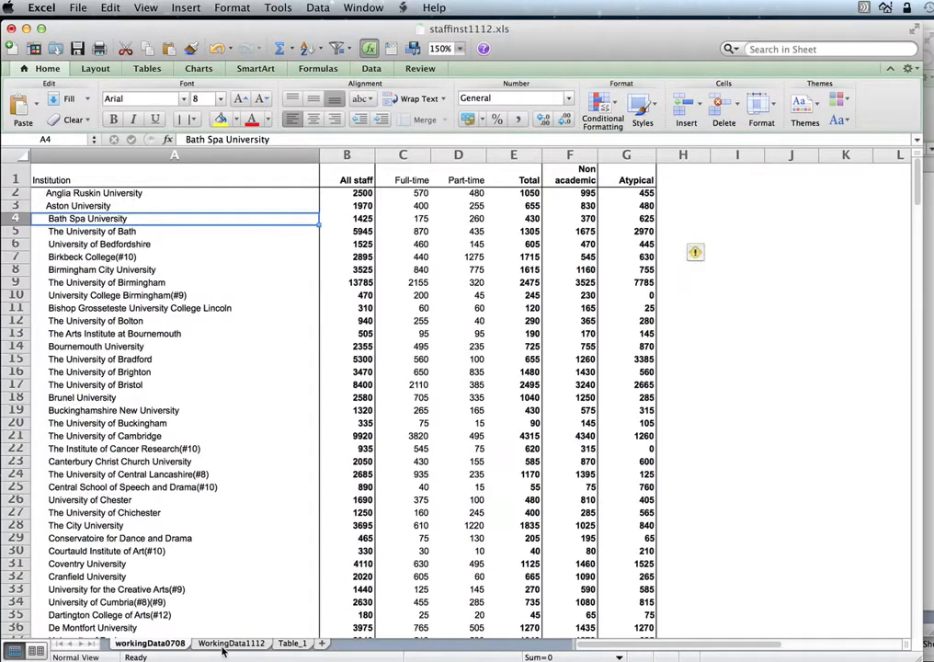
- Compare Birkbeck College across both sheets, finding footnote (#8) versus (#10) causing #N/A
left_click(230, 642)
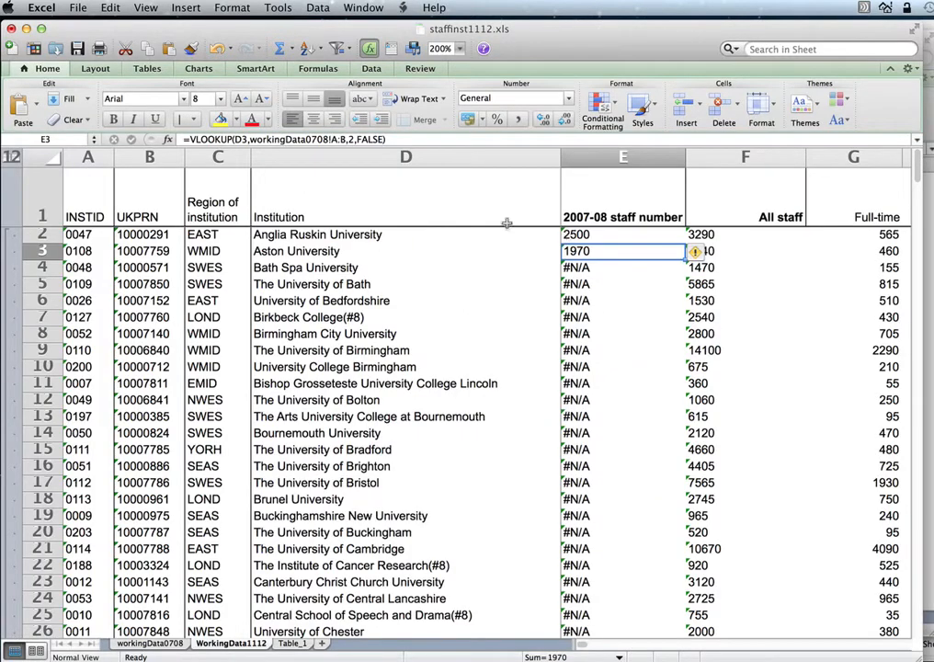
mouse_move(412, 231)
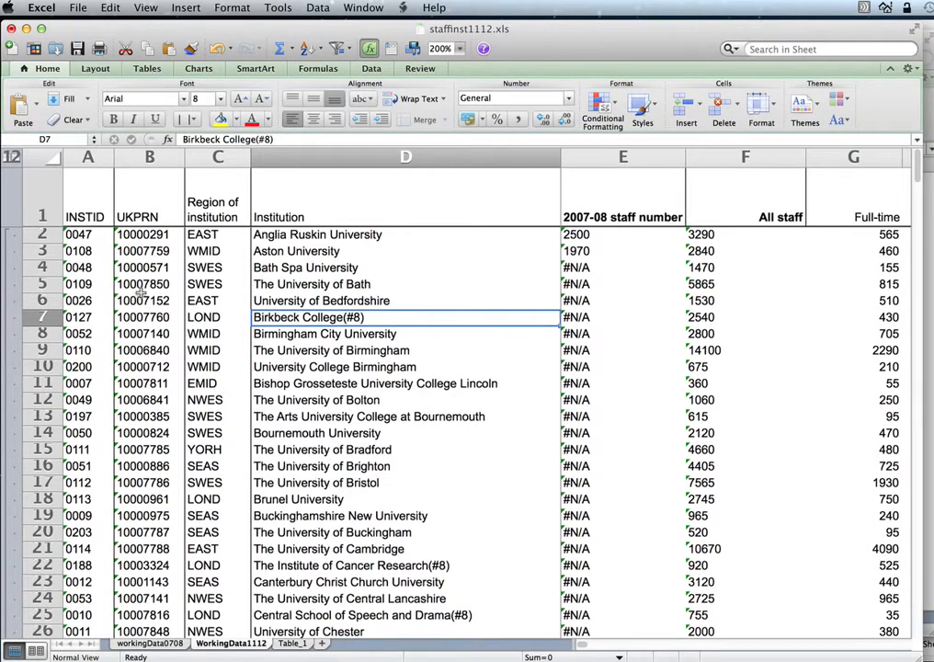
mouse_move(221, 581)
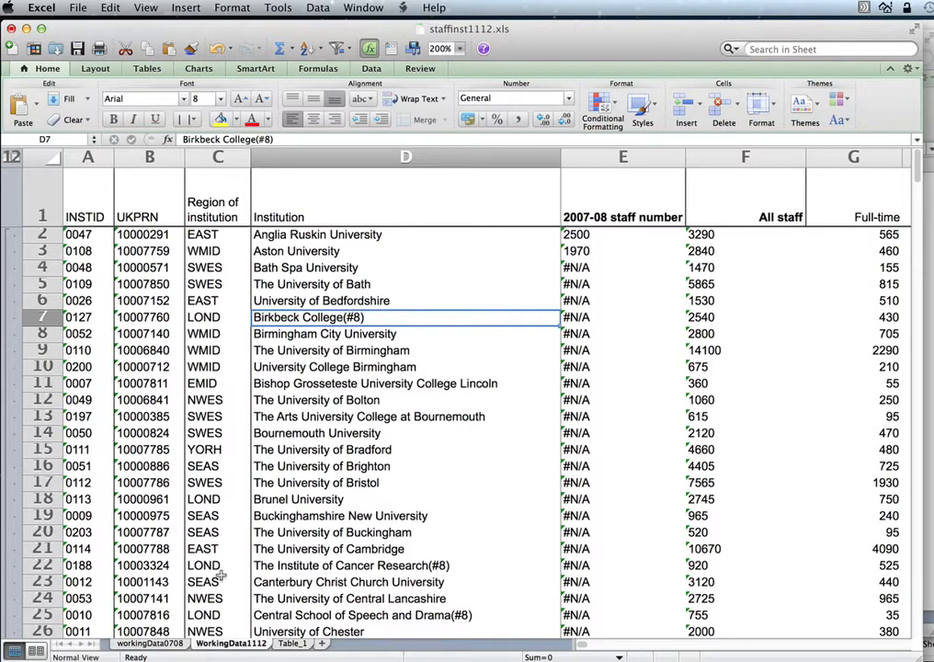
left_click(149, 643)
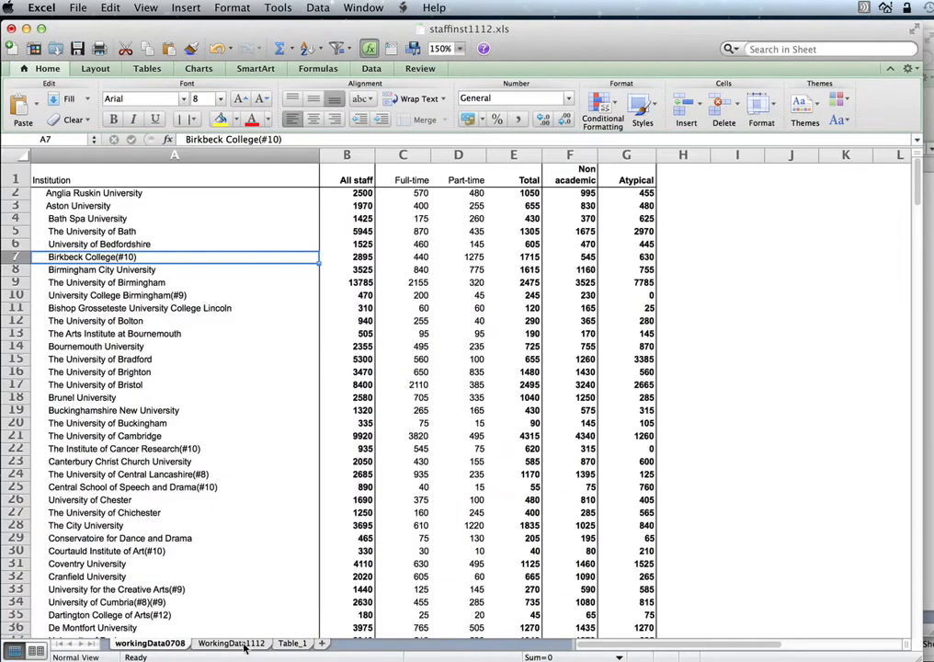
left_click(230, 642)
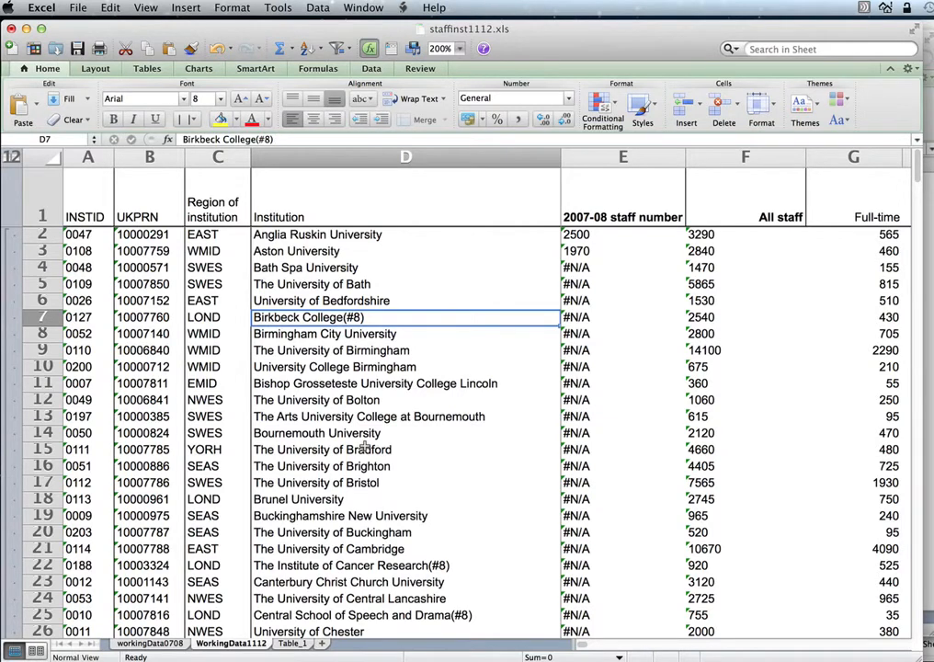
mouse_move(681, 172)
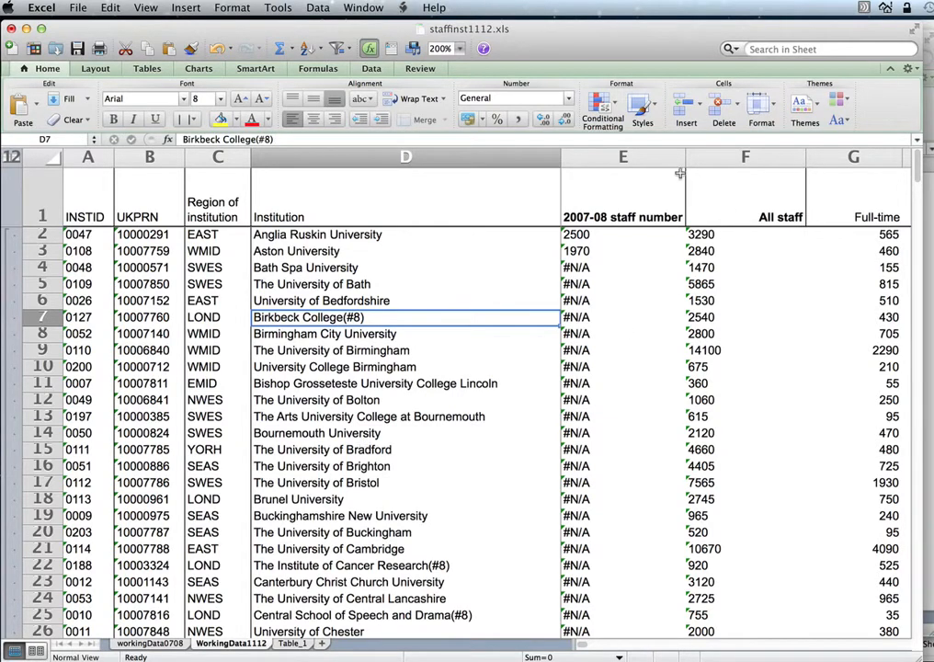
- Insert a 'Change' column at E with E2 =G2-F2, giving 790
right_click(623, 157)
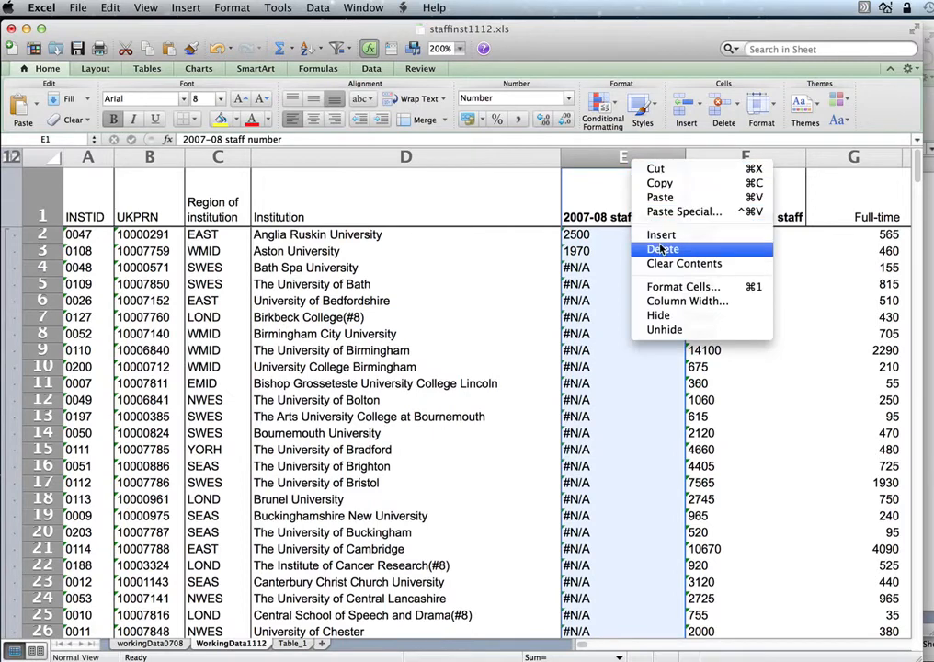
left_click(662, 248)
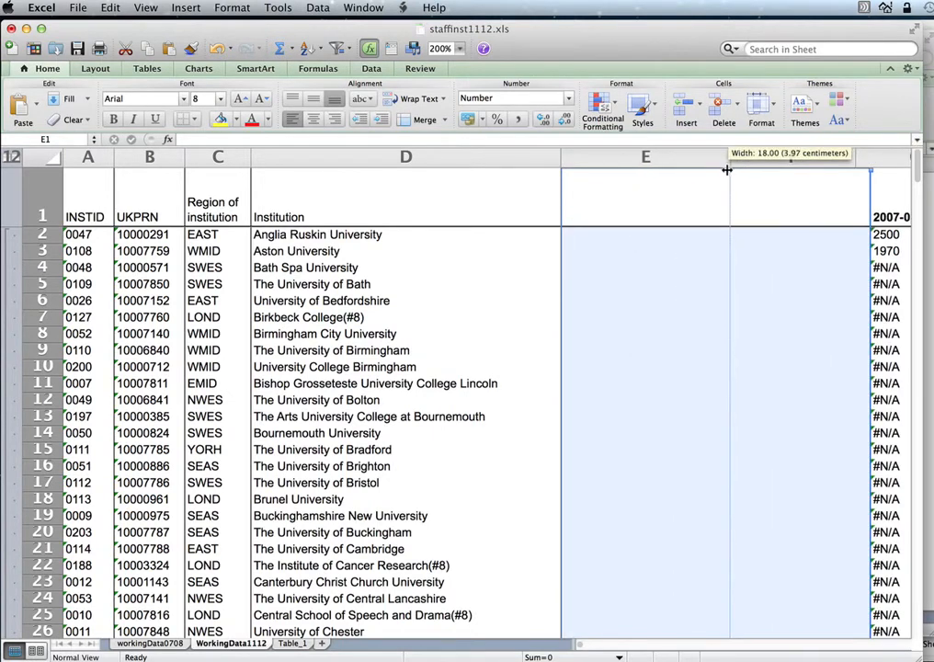
type("Change")
left_click(645, 234)
type("=G2-")
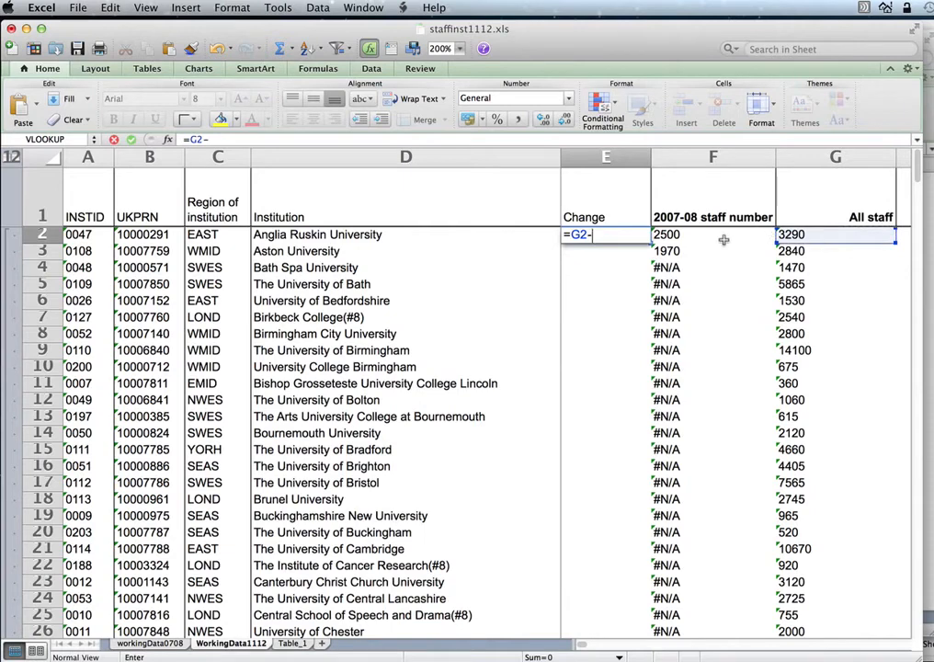
left_click(712, 233)
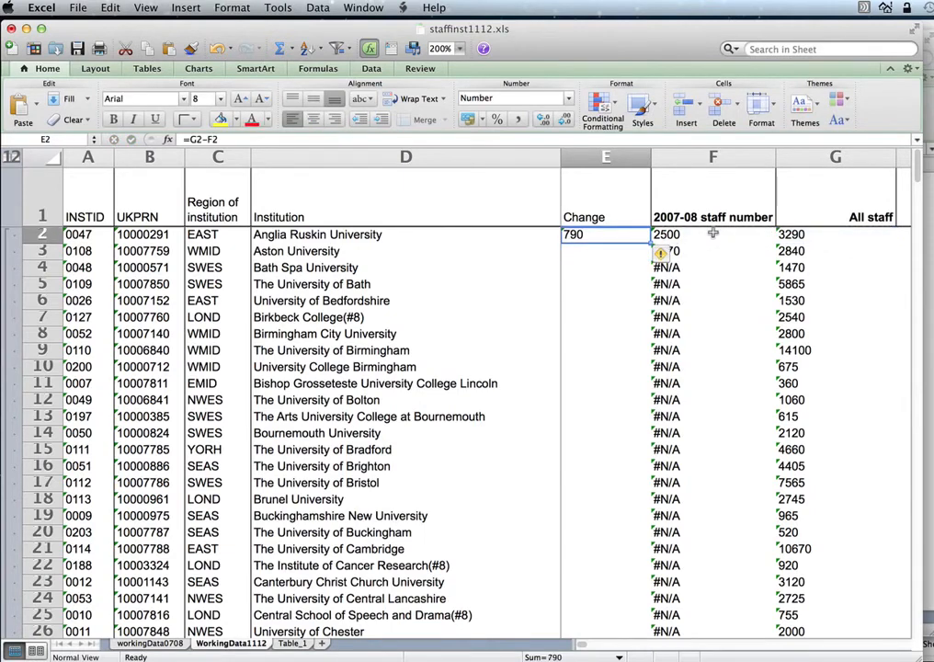
mouse_move(632, 242)
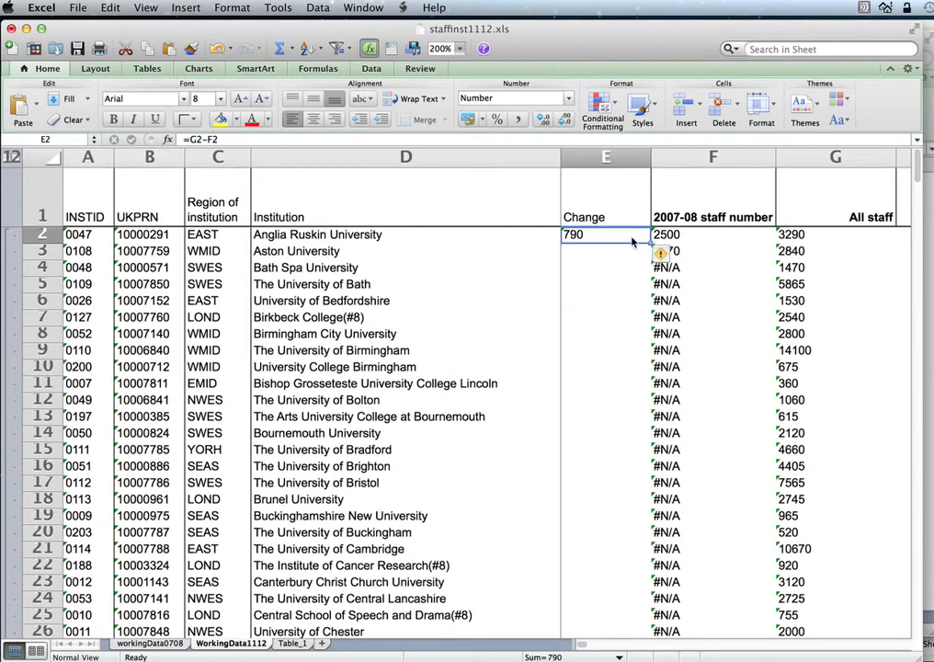